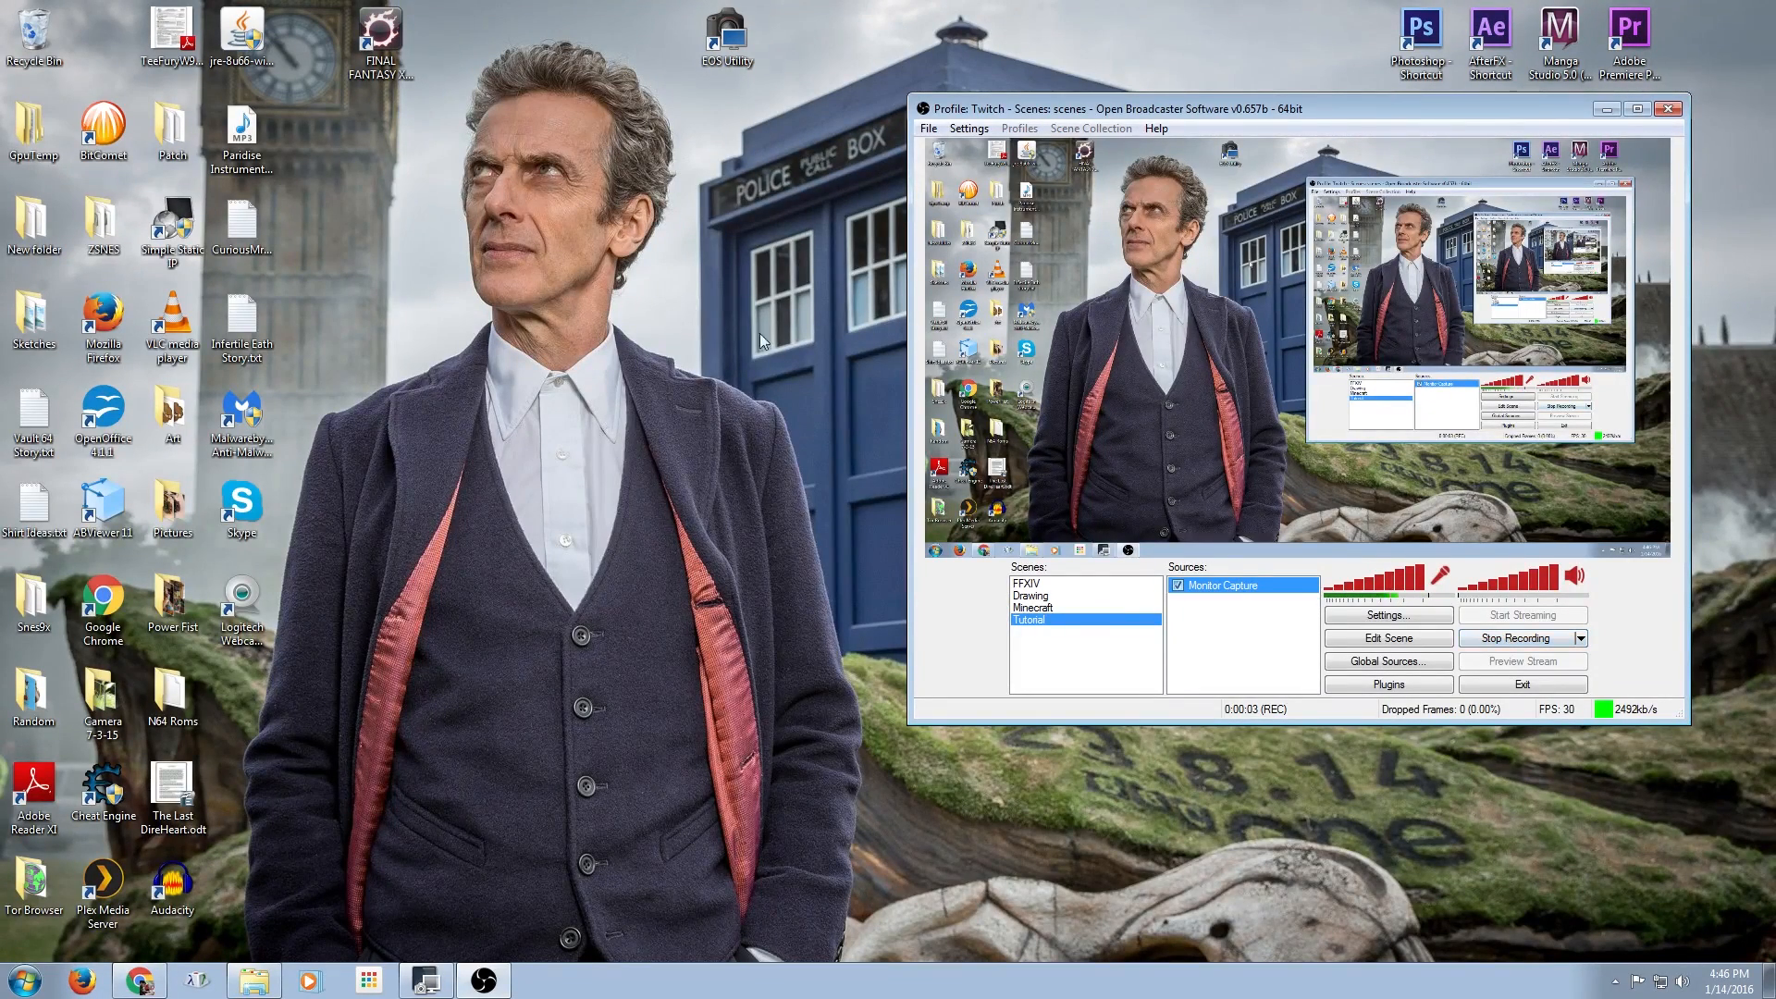
mouse_move(668, 78)
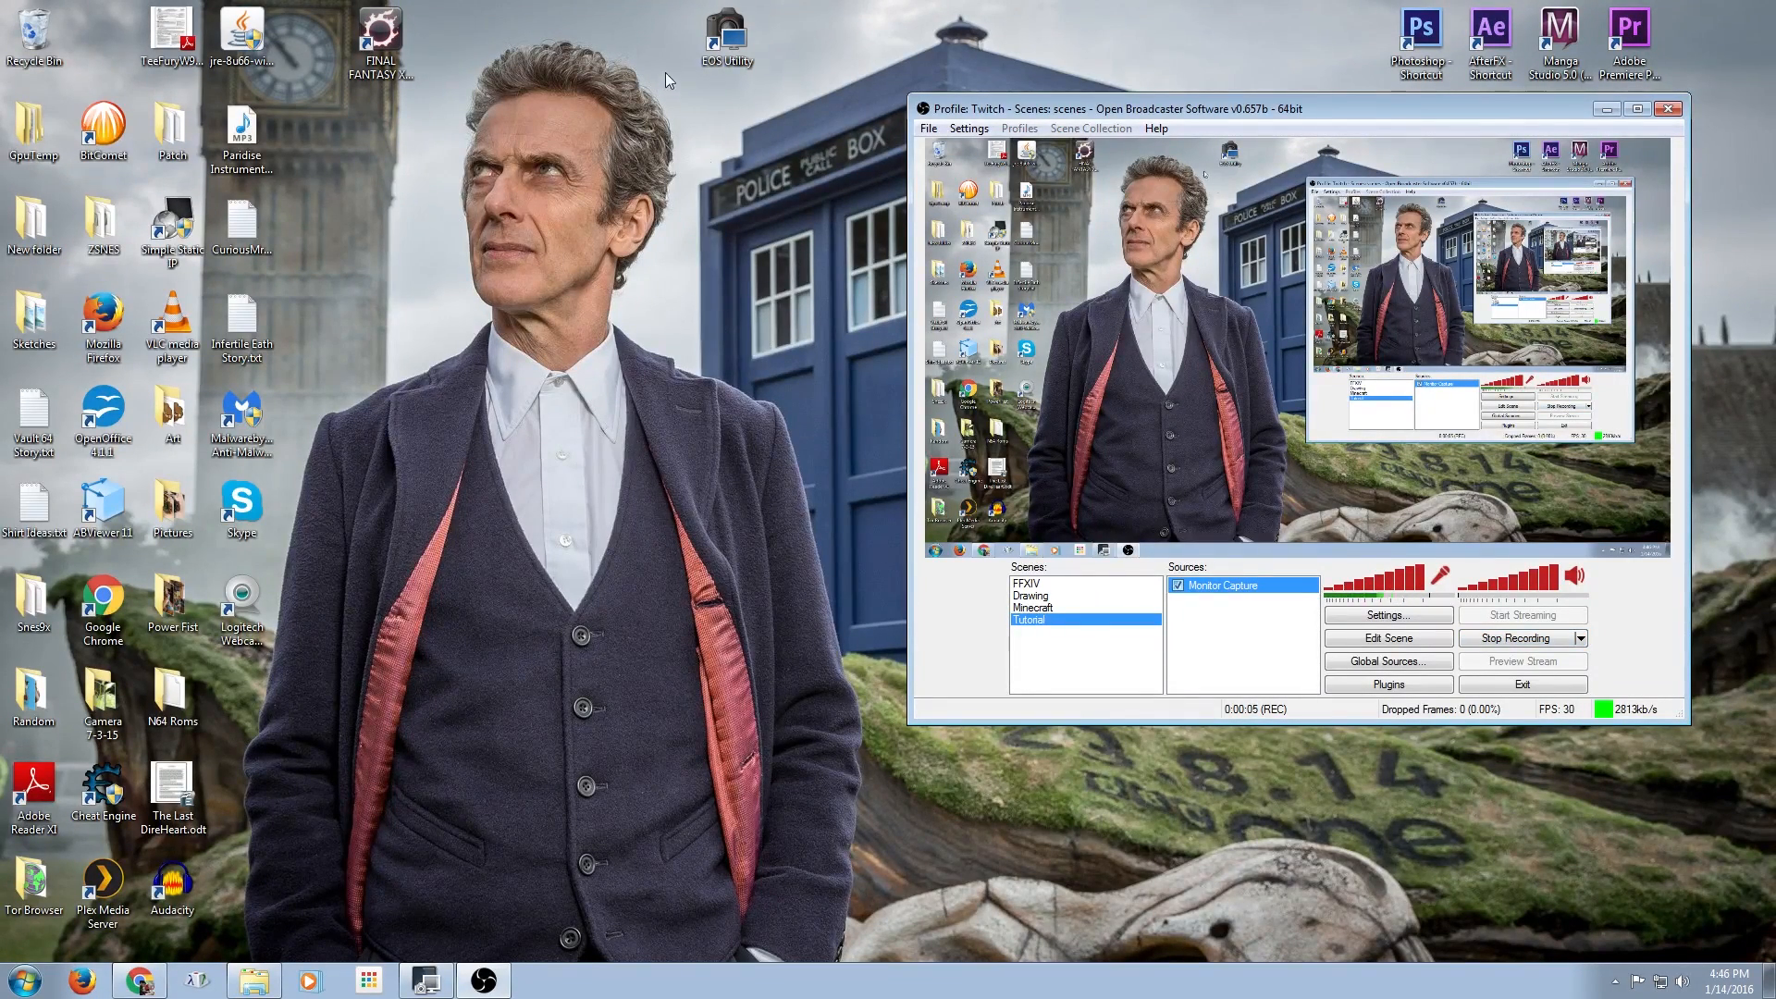
mouse_move(1308, 155)
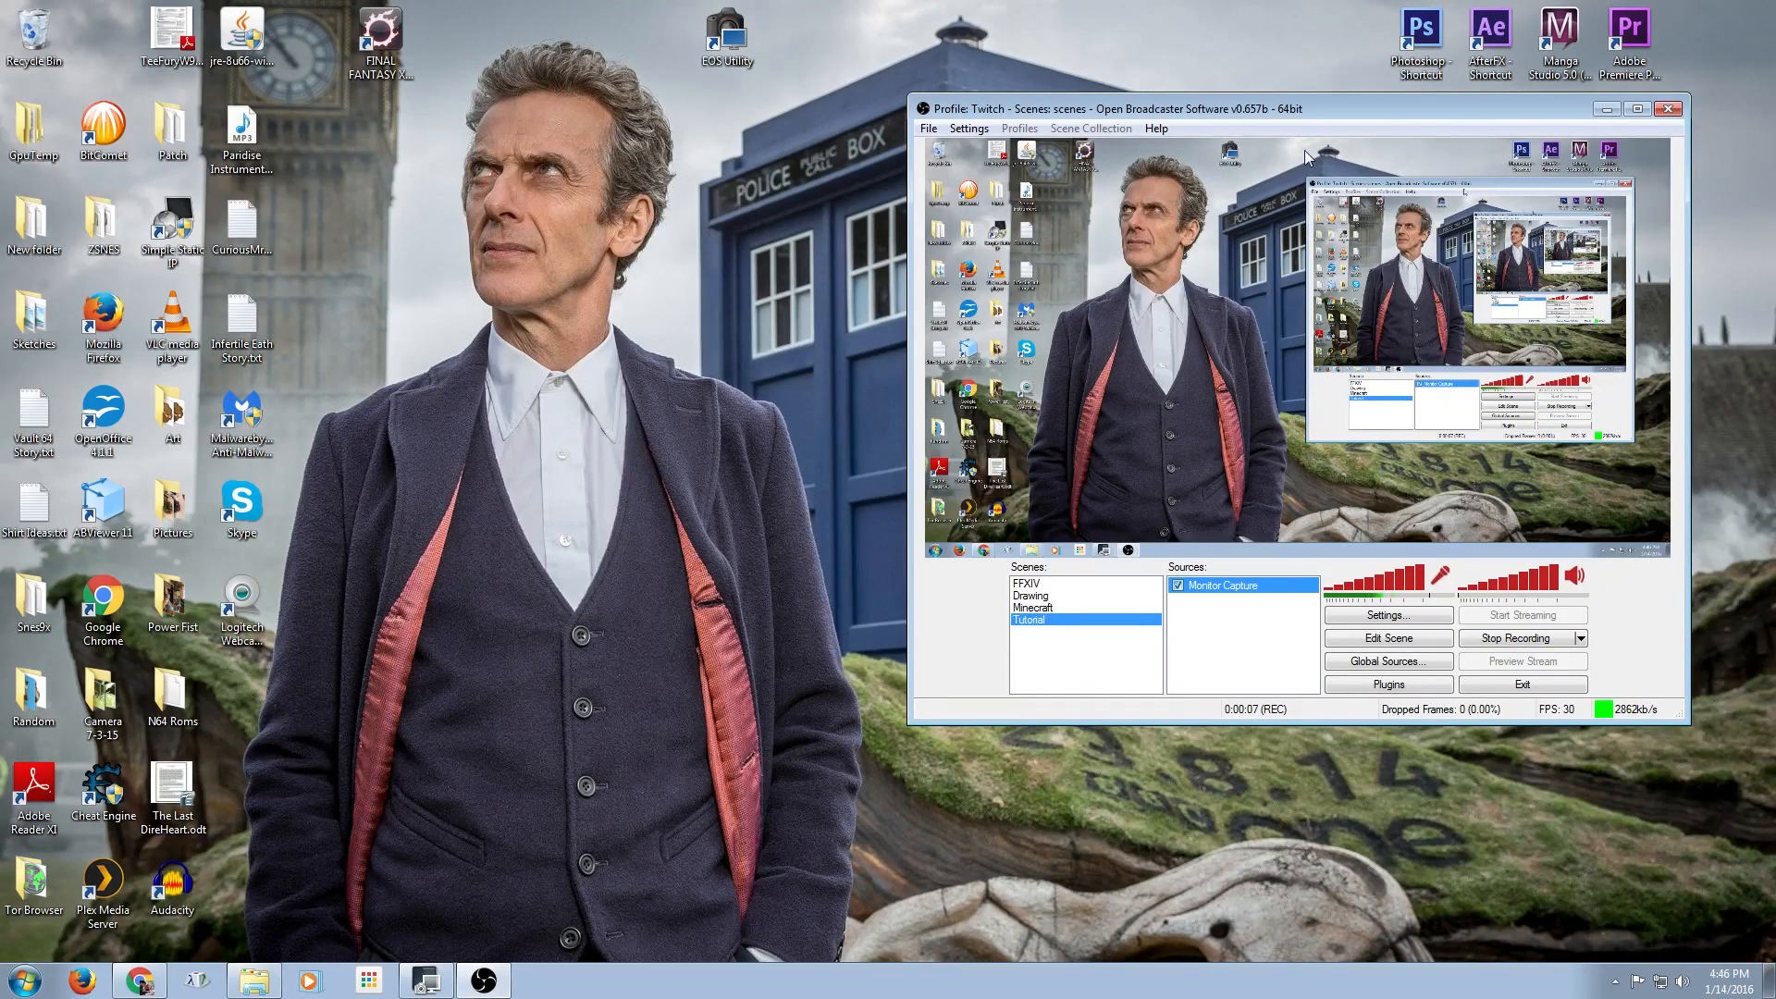
mouse_move(1445, 144)
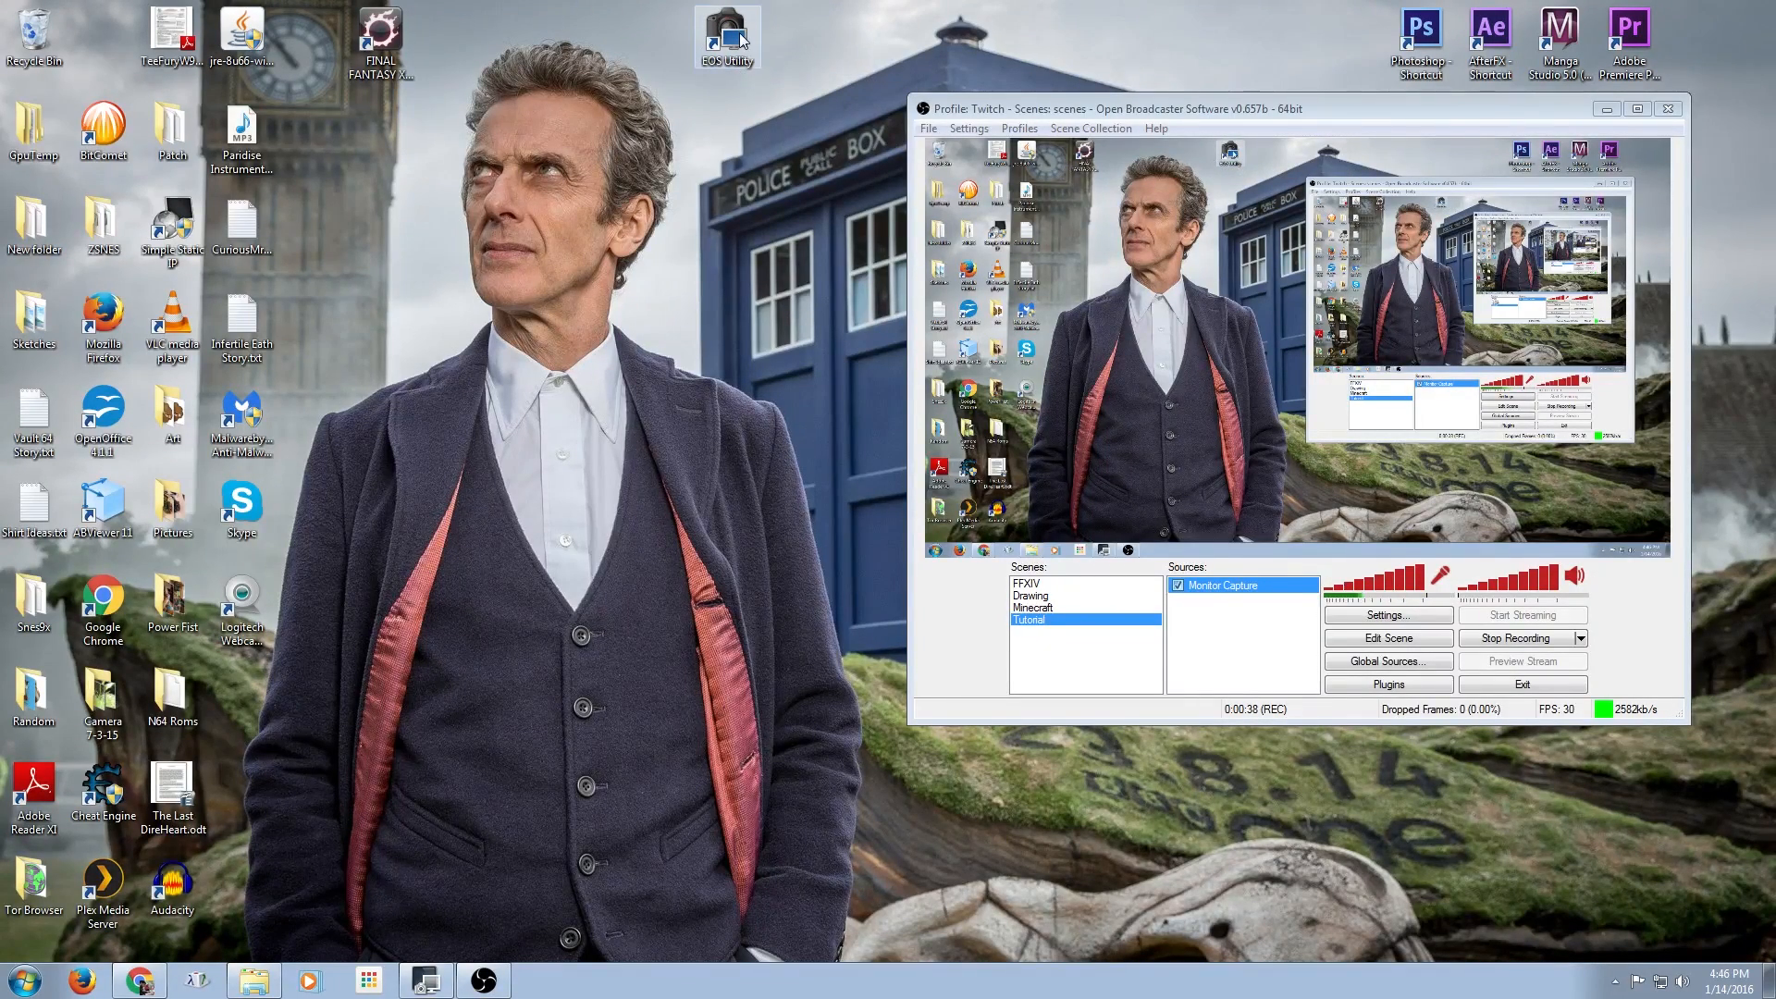
mouse_move(729, 37)
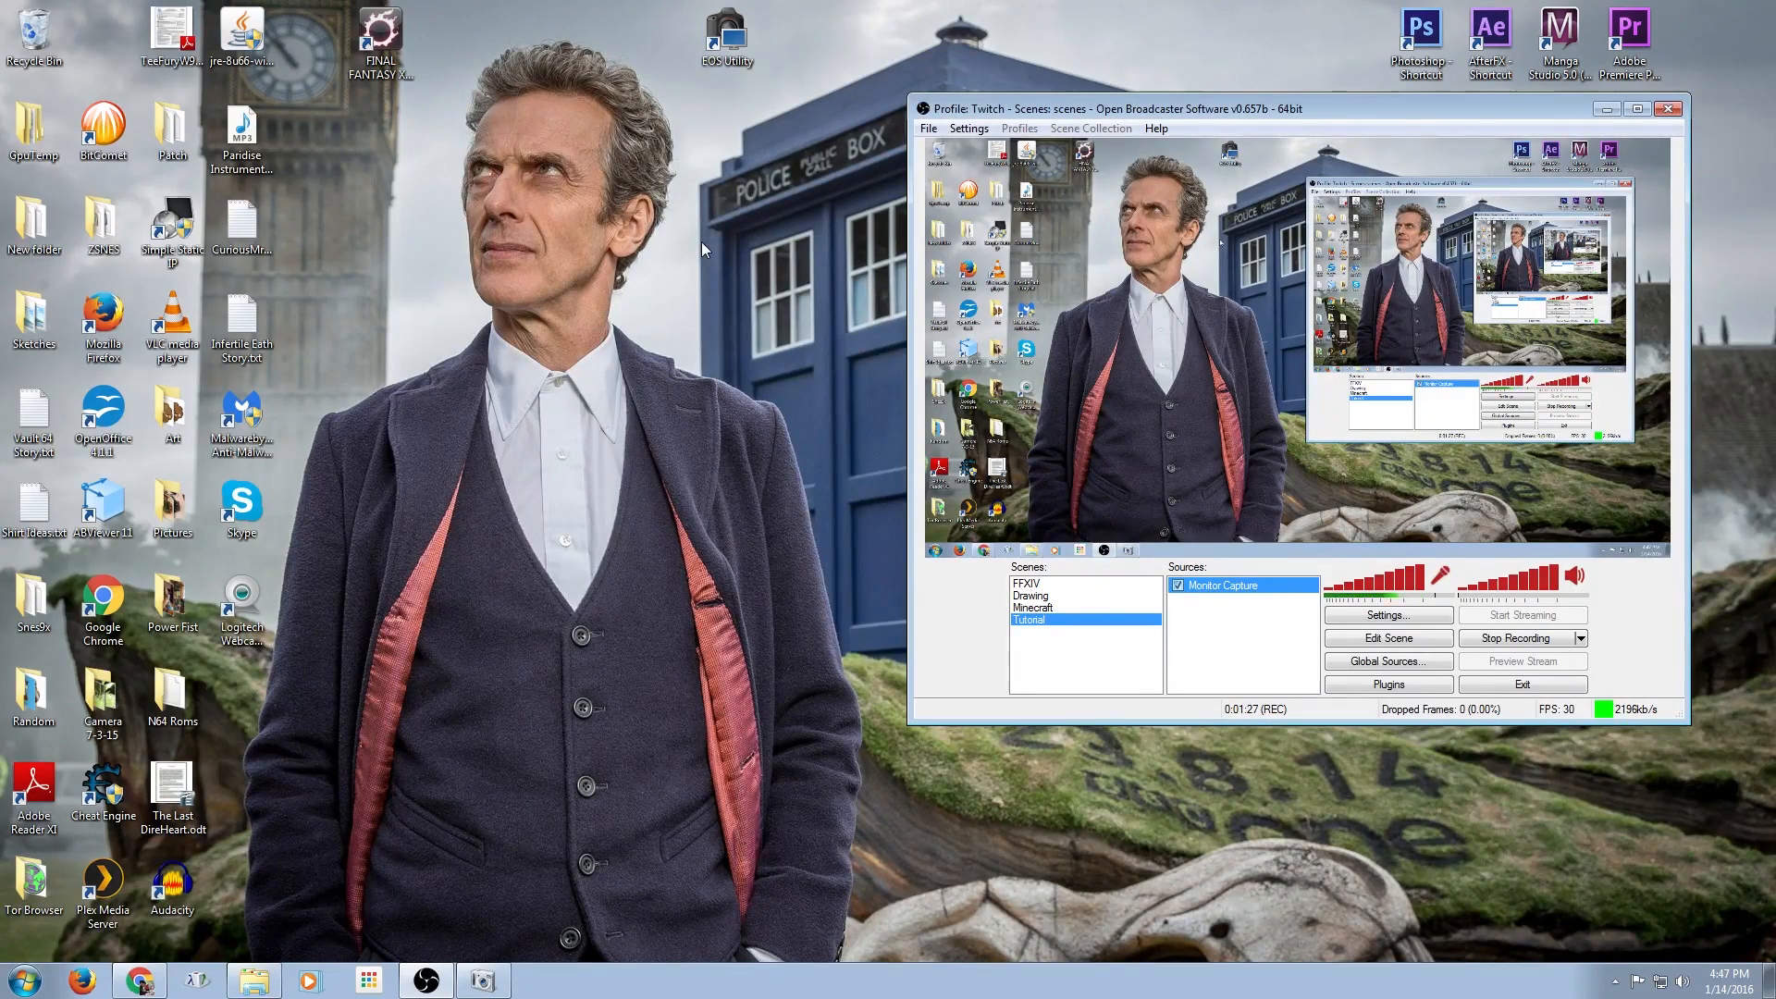
mouse_move(736, 111)
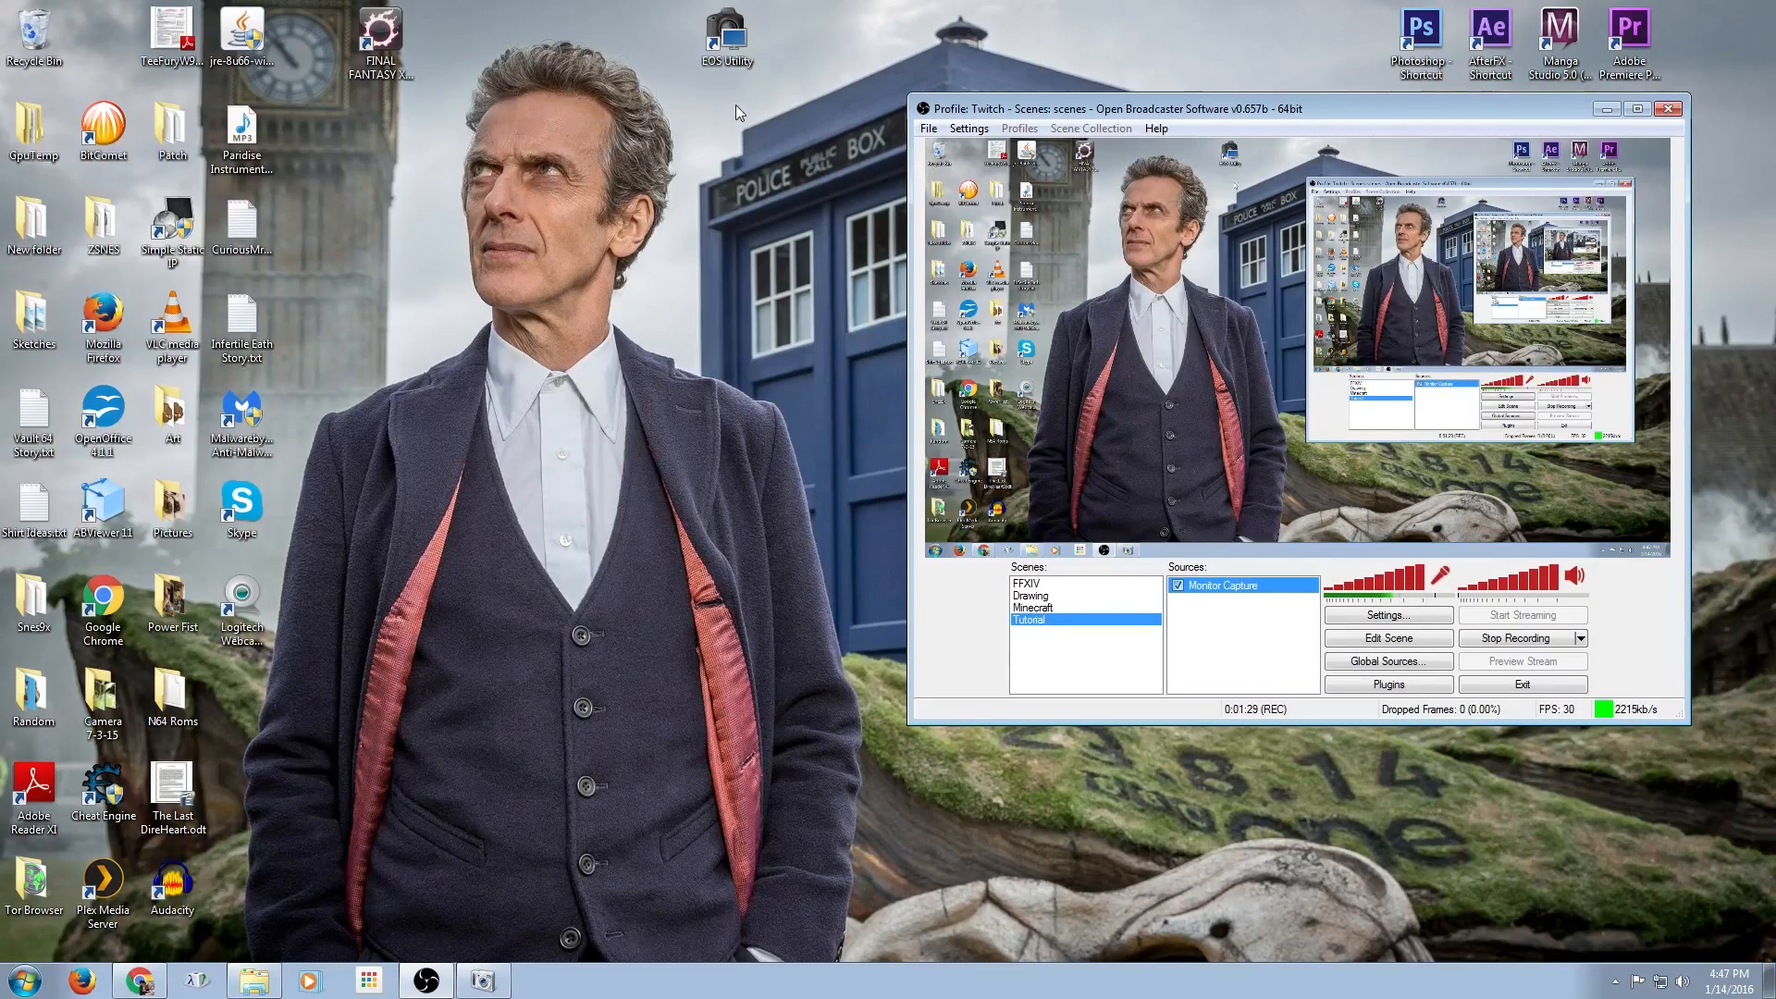
Launch EOS Utility and bring up the EOS 70D Camera settings / Remote shooting panel
double_click(725, 28)
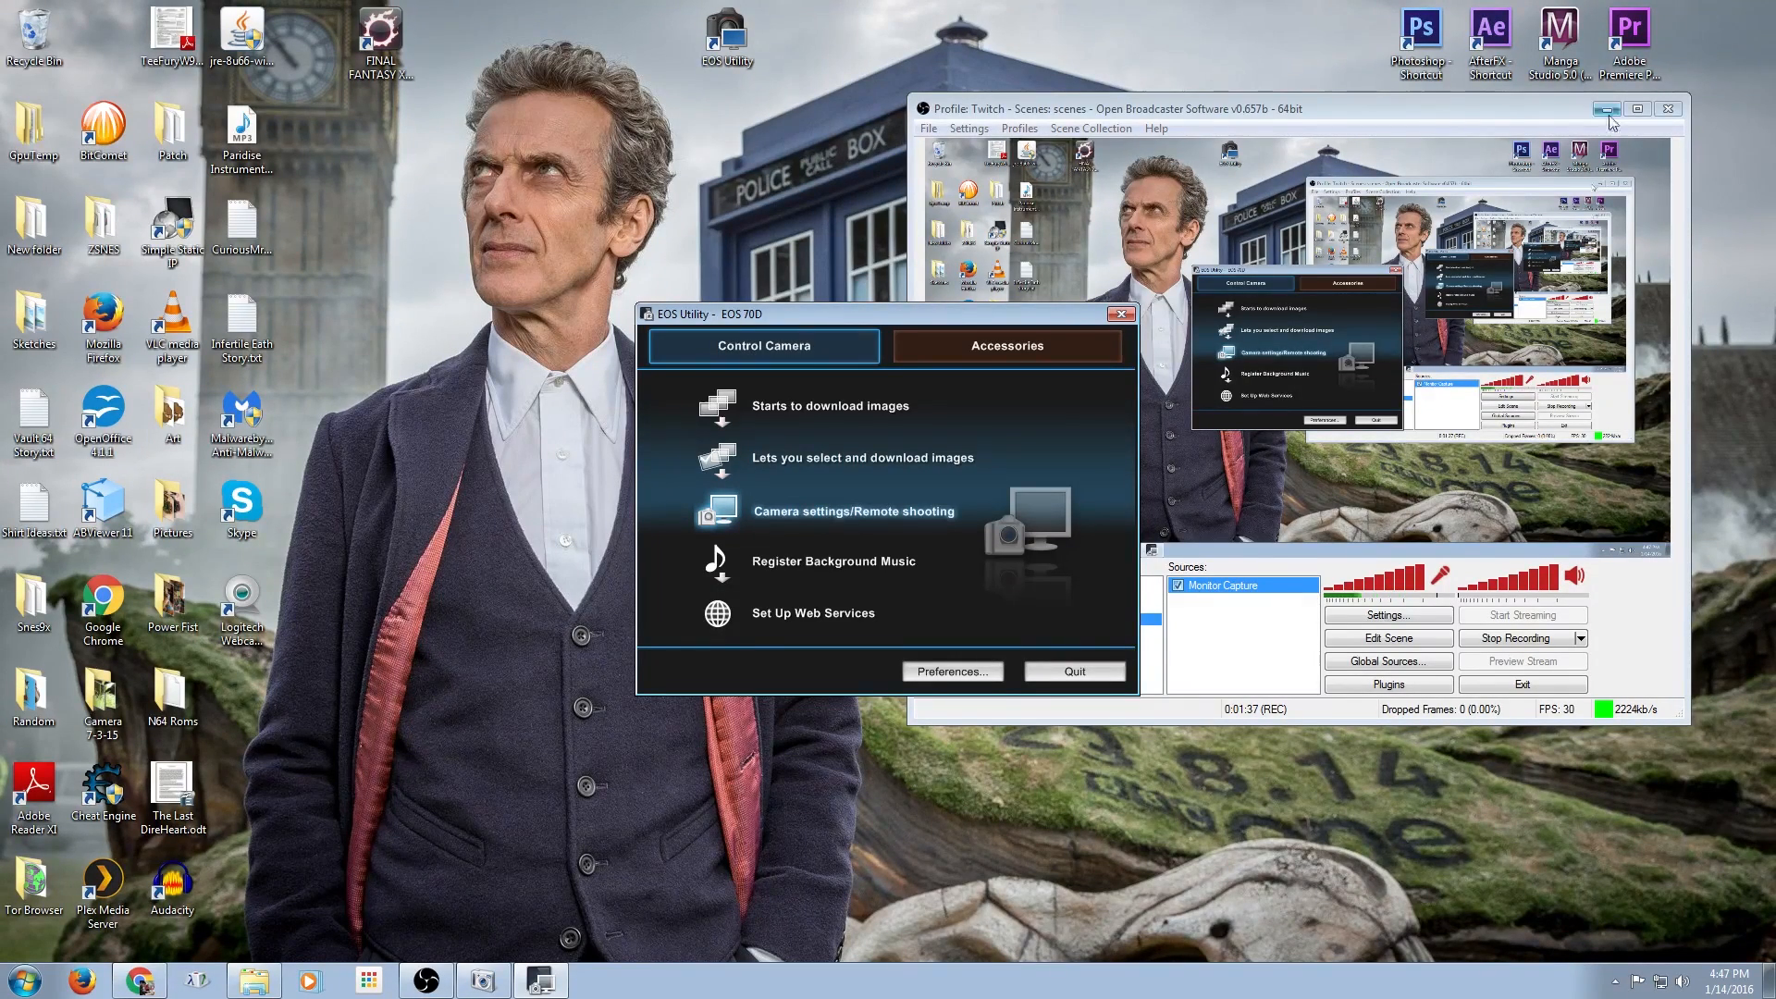
click(853, 510)
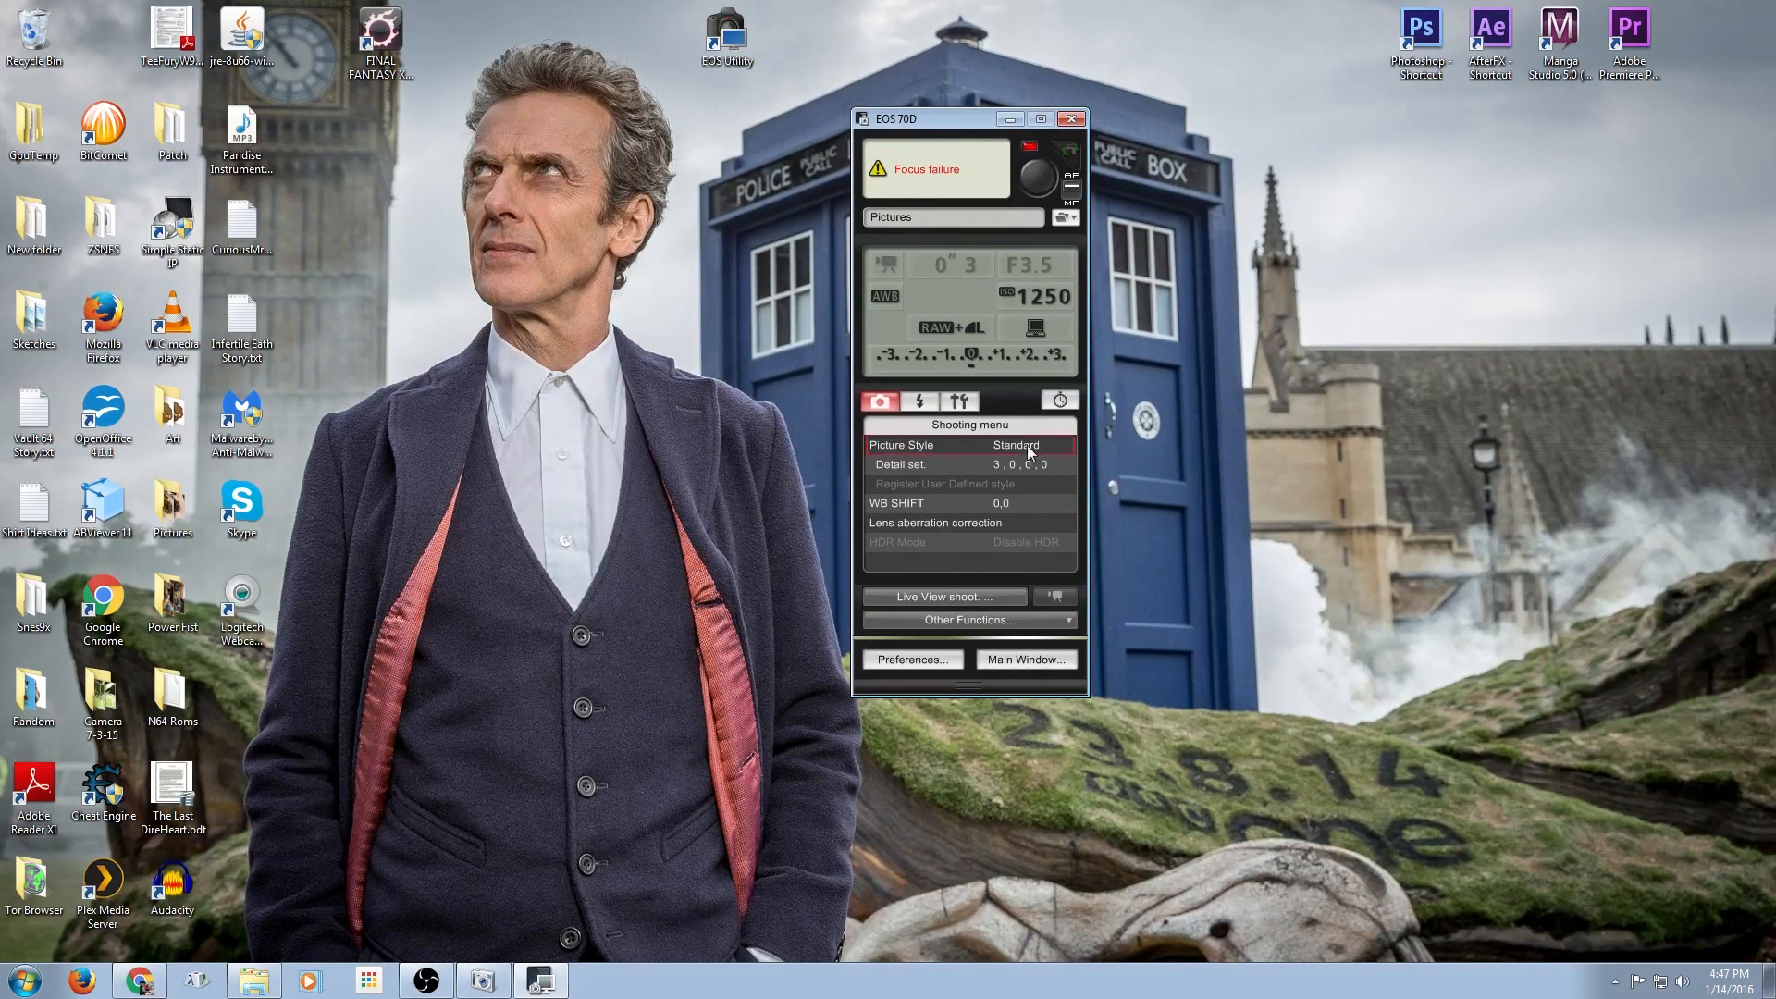
mouse_move(930, 601)
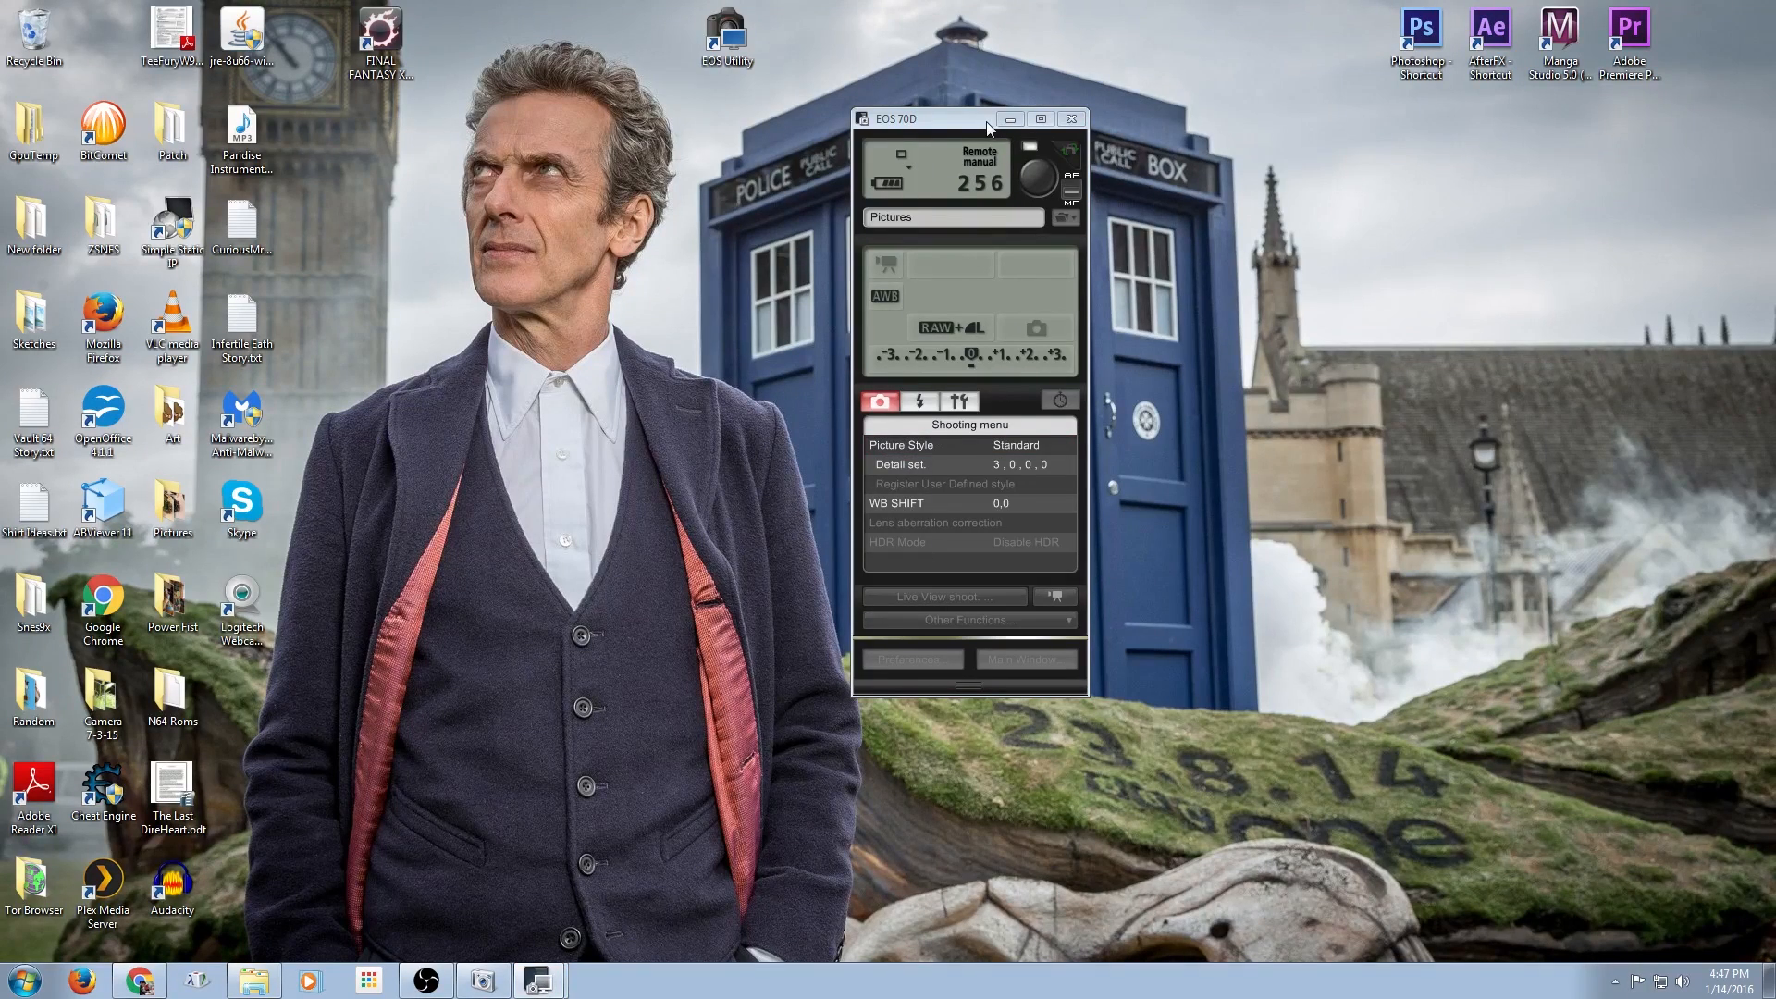
Start Live View shoot with Face detection + Tracking AF and the AF point display hidden
click(1071, 118)
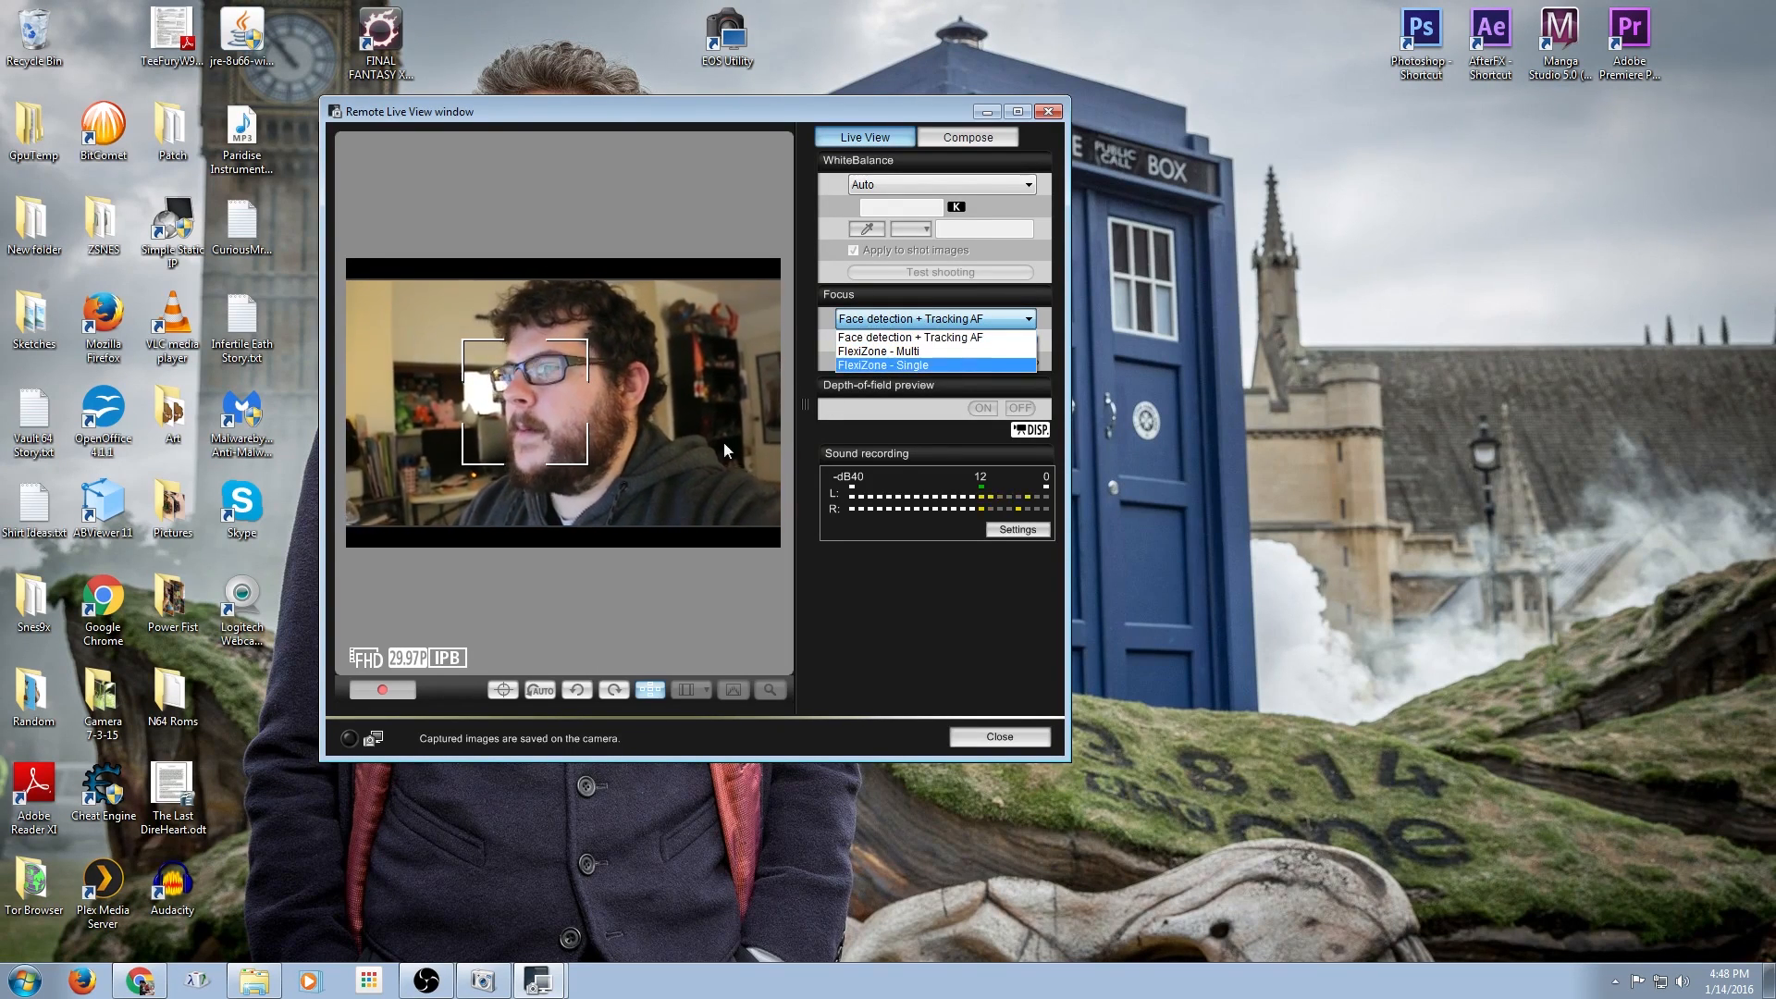
mouse_move(906, 352)
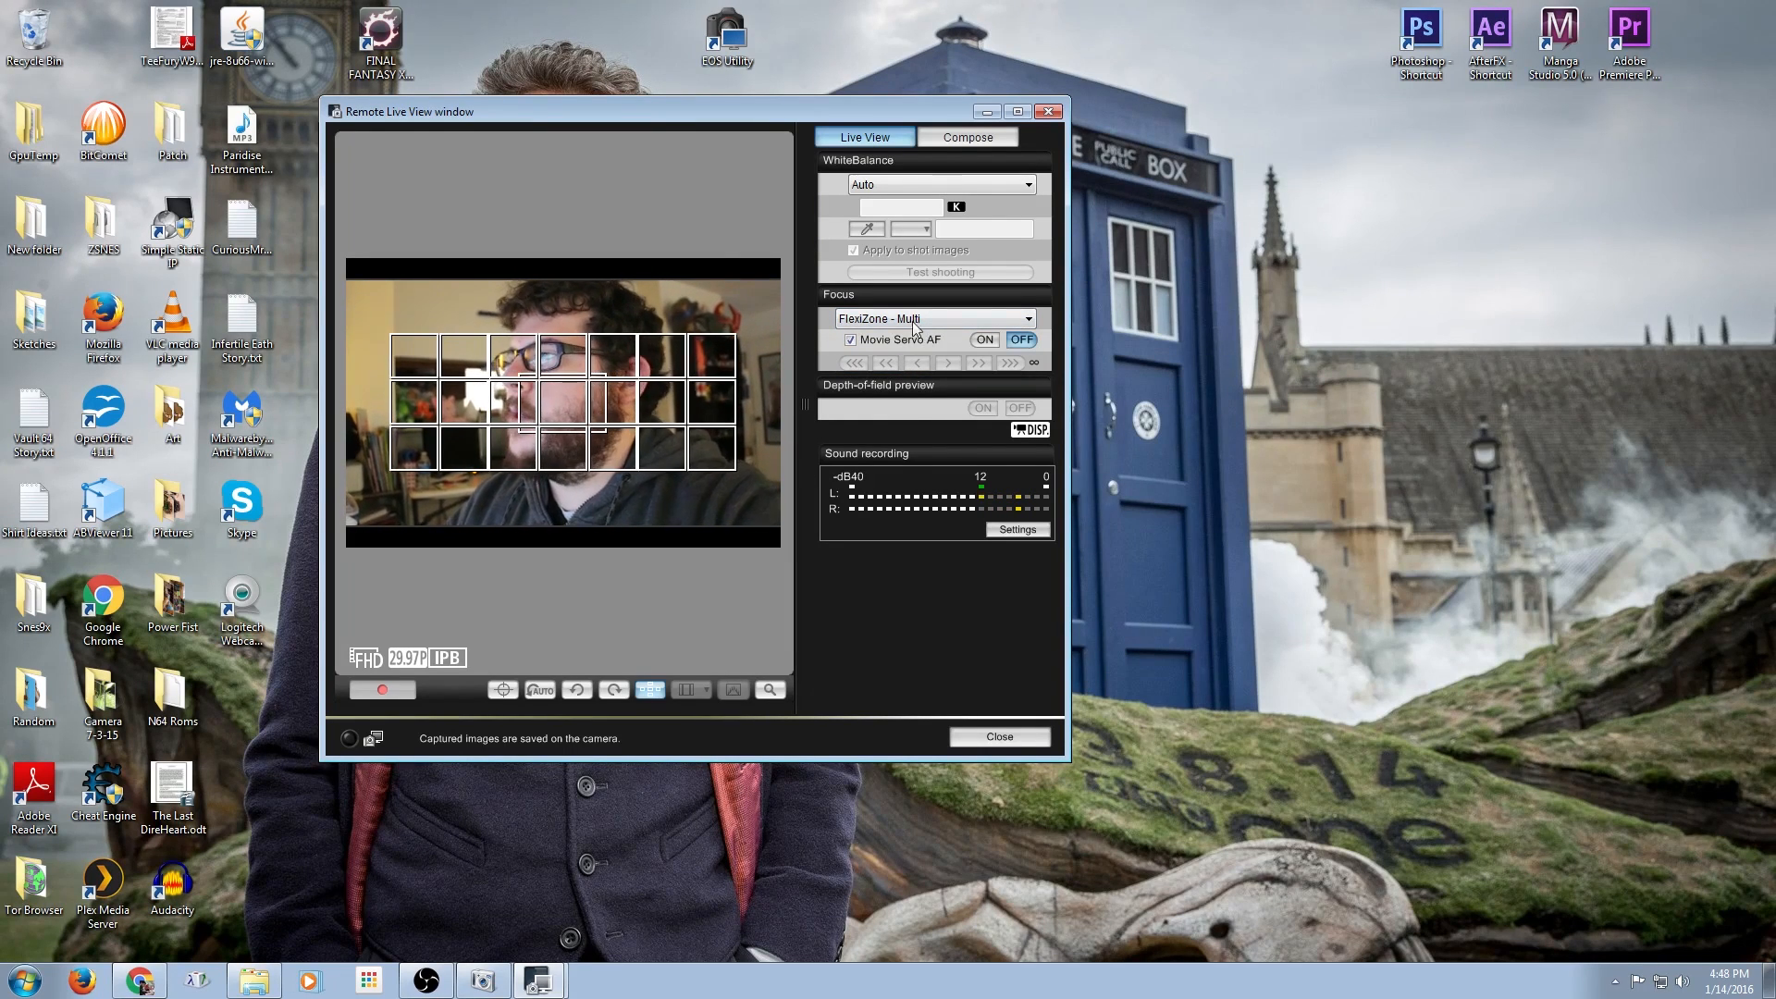
click(929, 319)
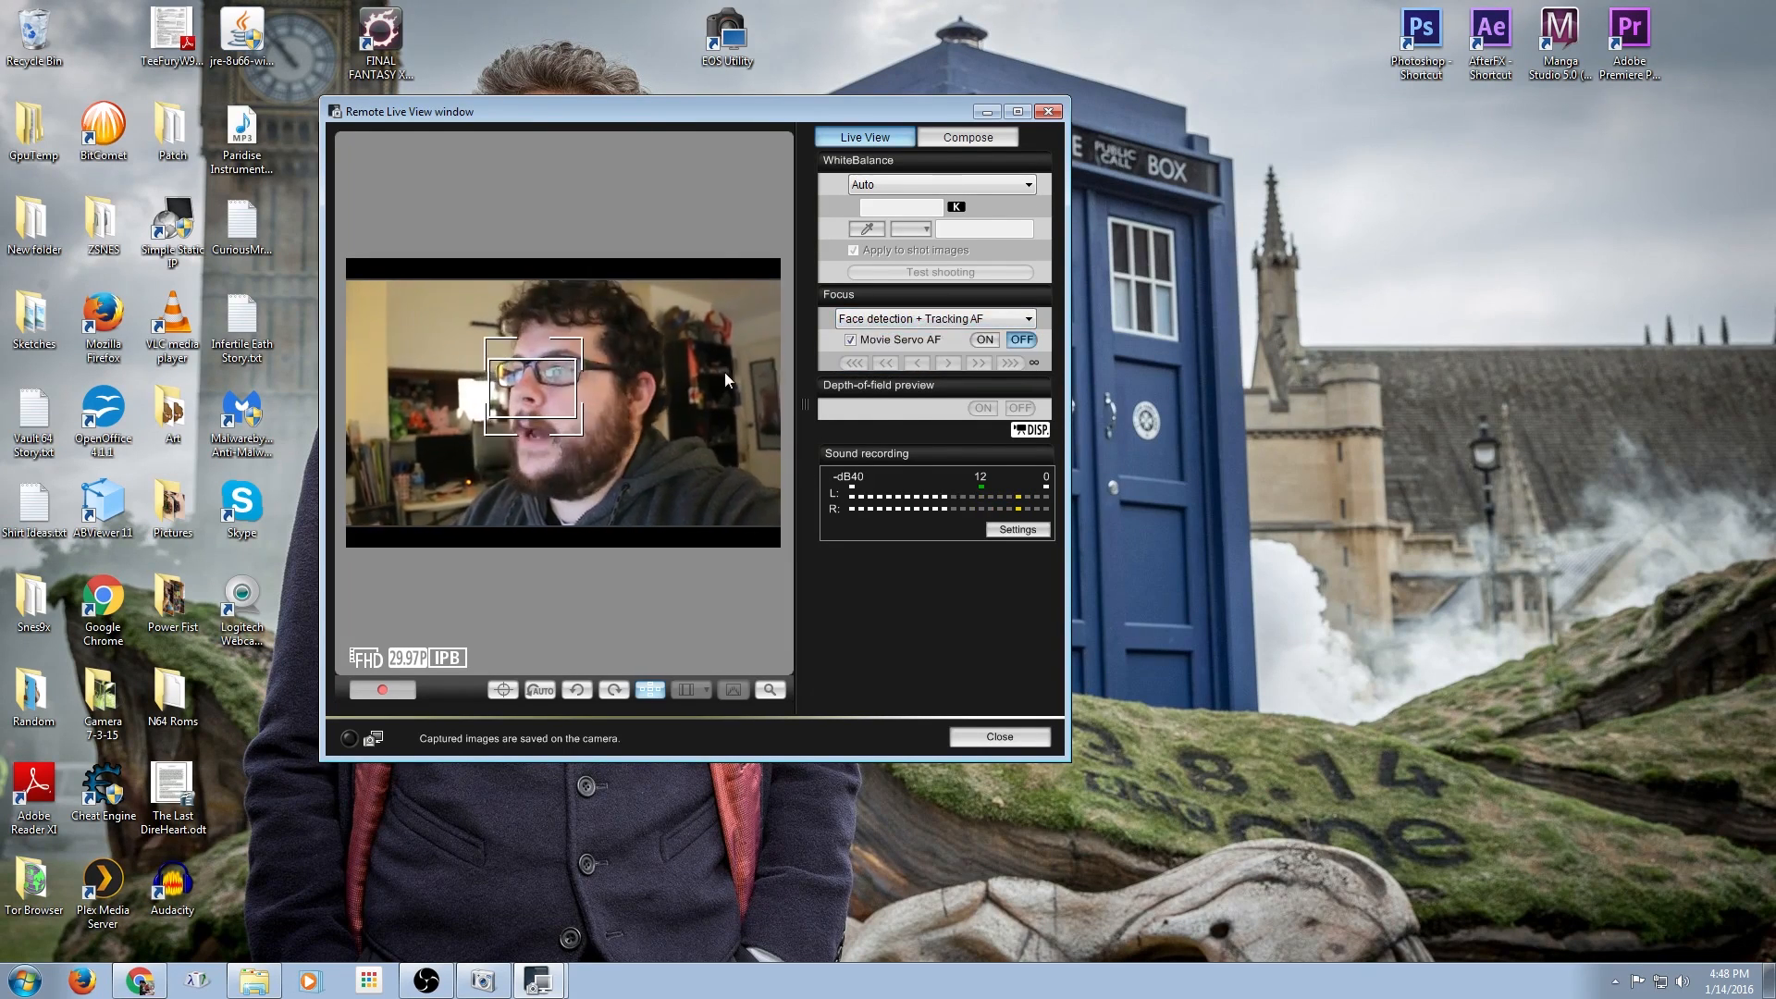
click(649, 688)
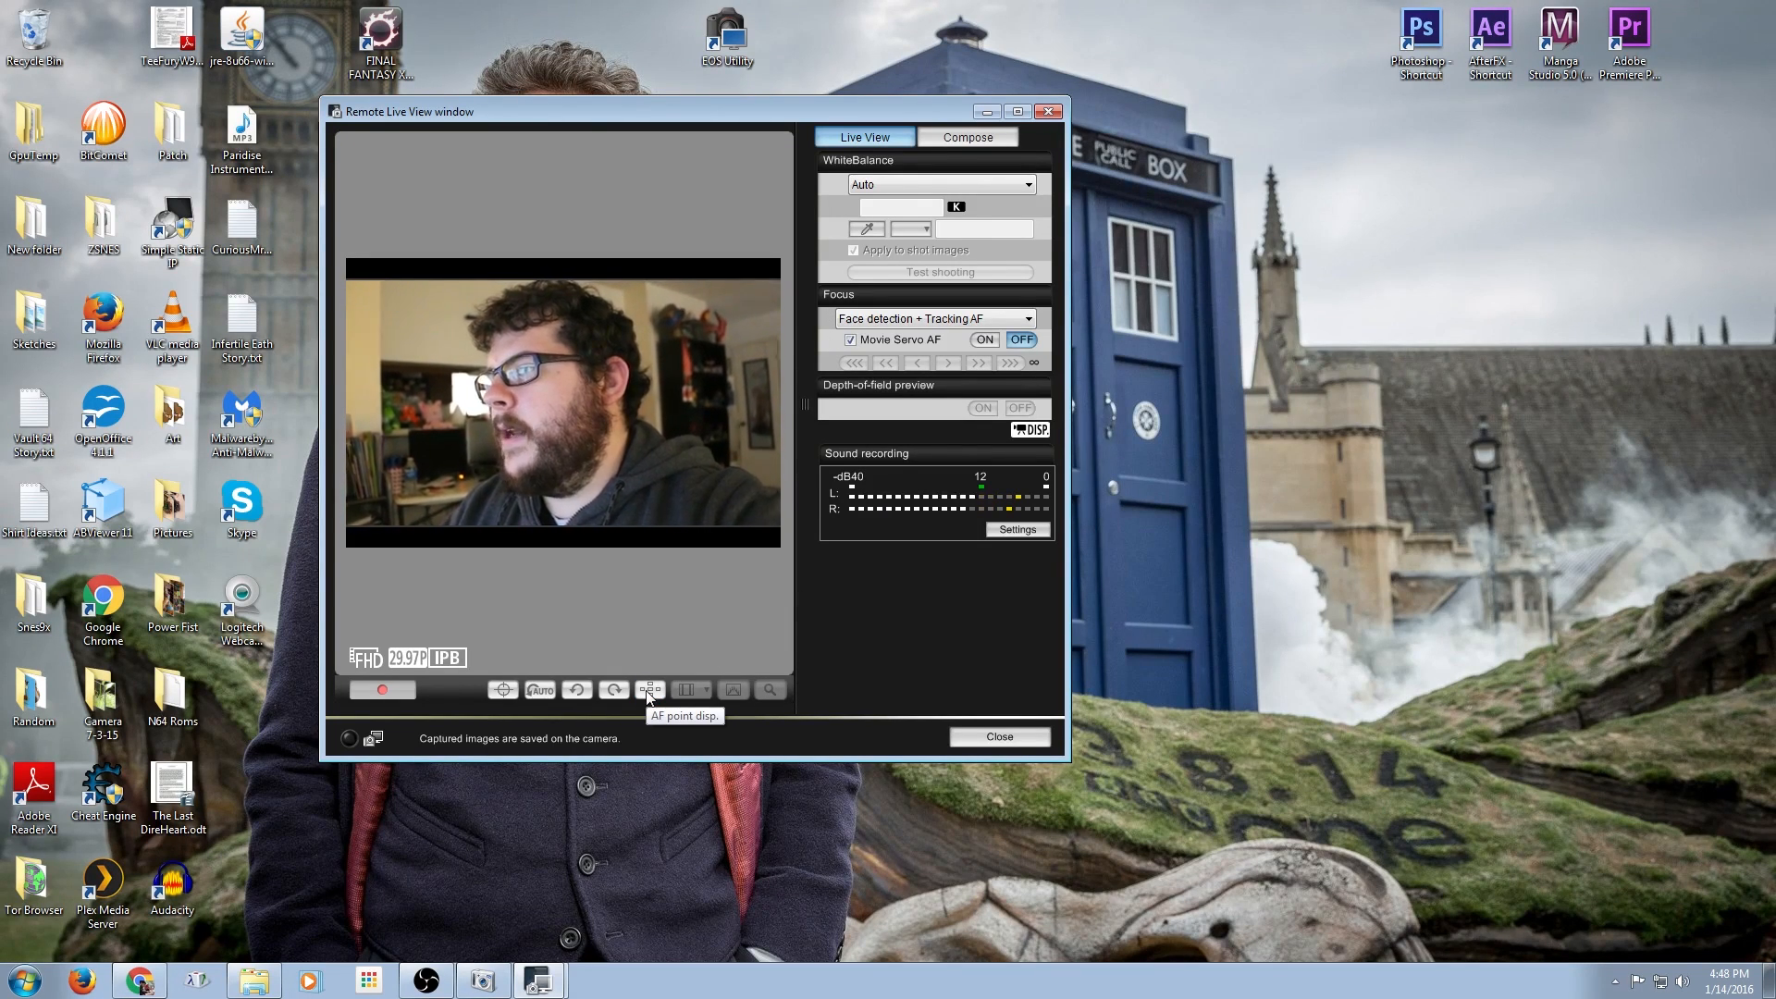
mouse_move(522, 370)
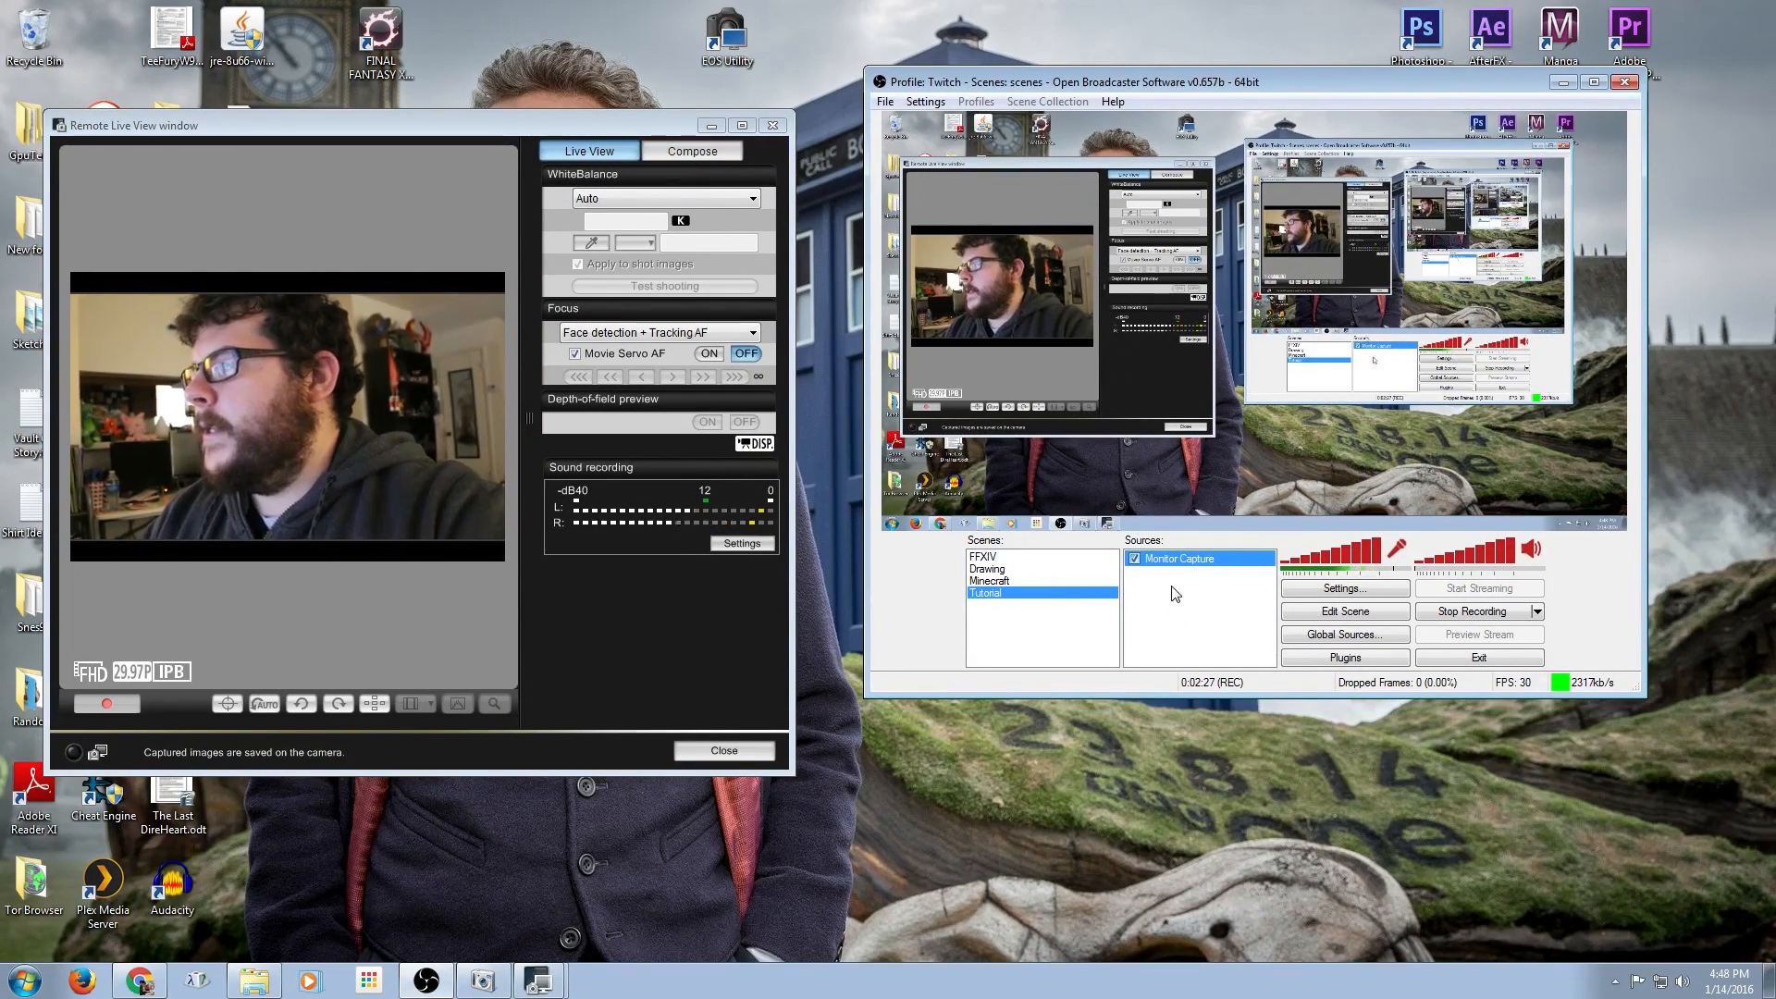
Add a Window Capture source targeting the Remote Live View window
click(1213, 597)
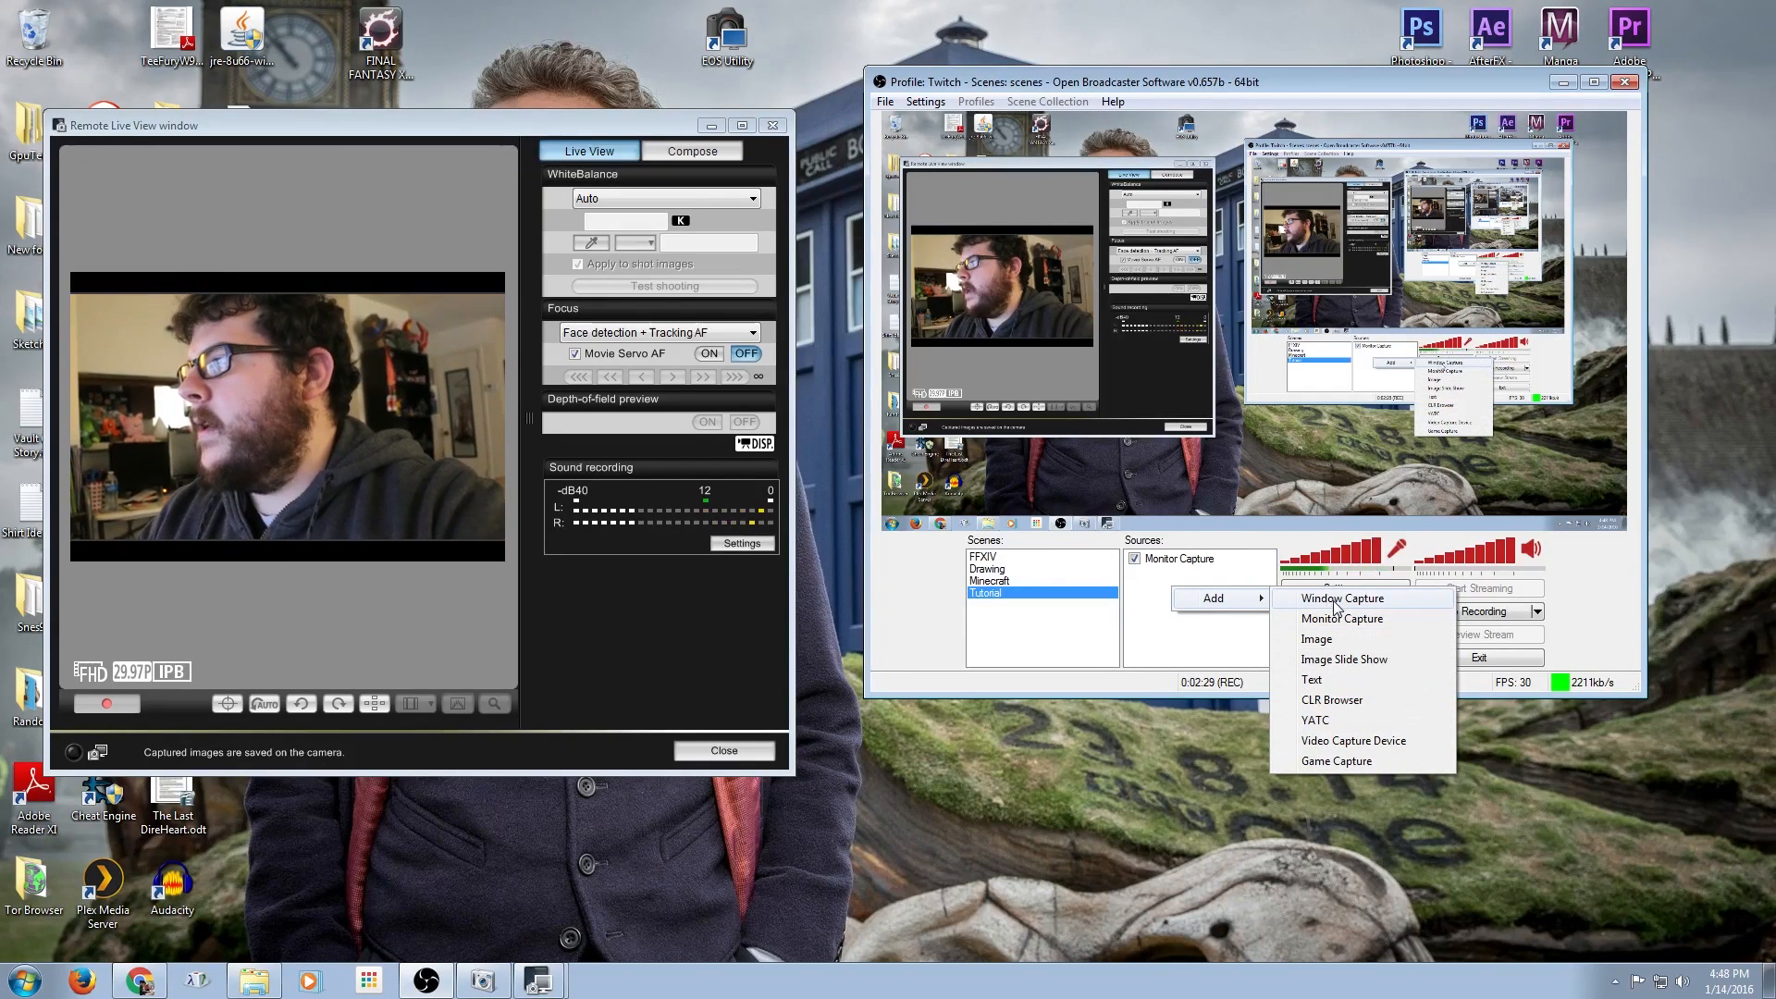
click(1343, 597)
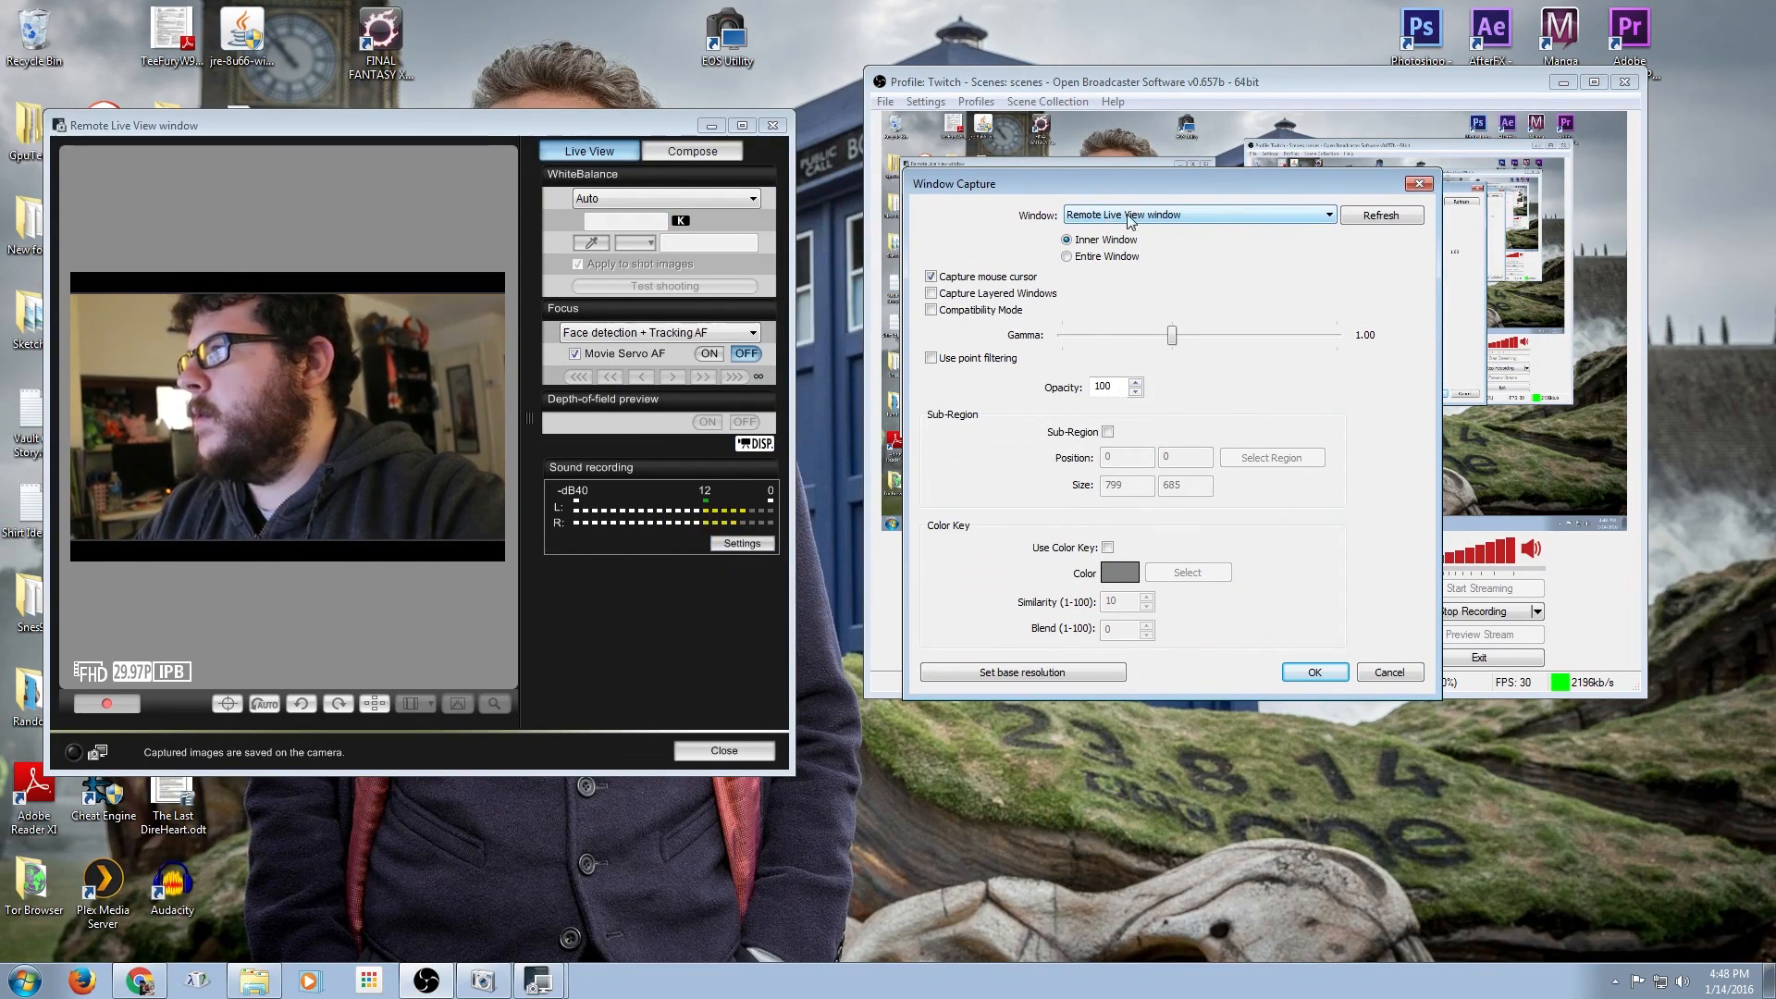
mouse_move(1117, 428)
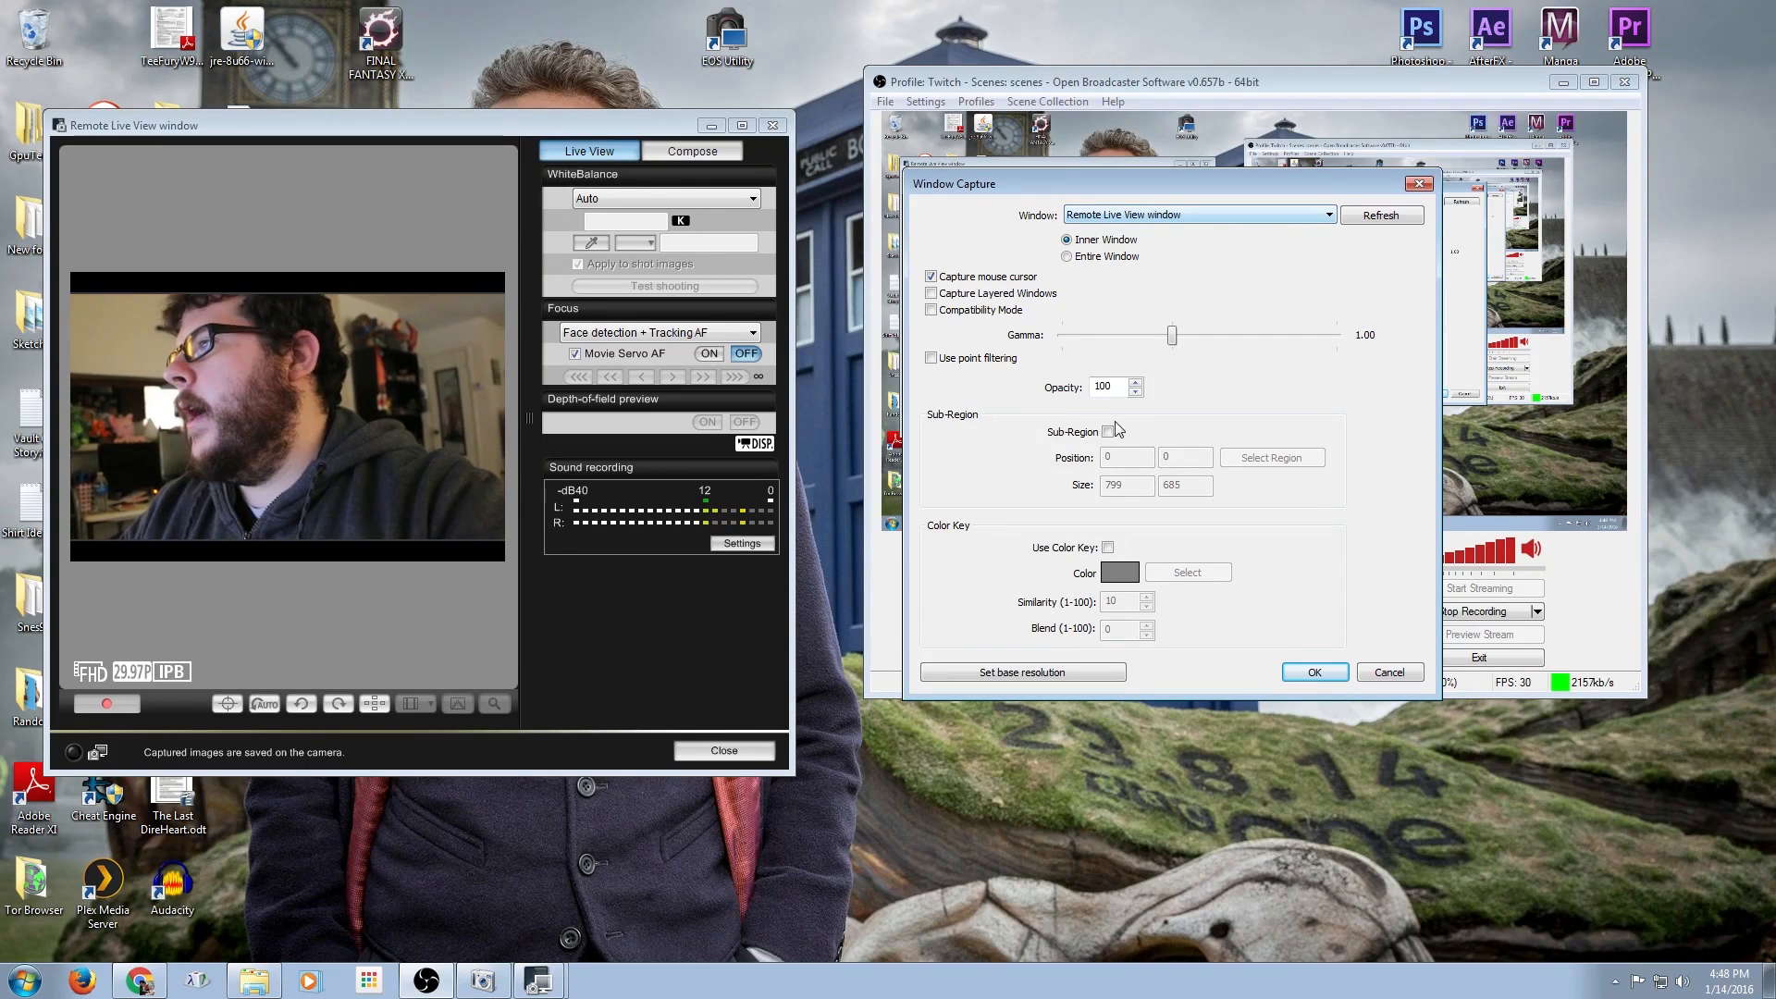
Enable Sub-Region, draw the crop tightly around the camera picture, and confirm the source into the Tutorial scene
click(1106, 431)
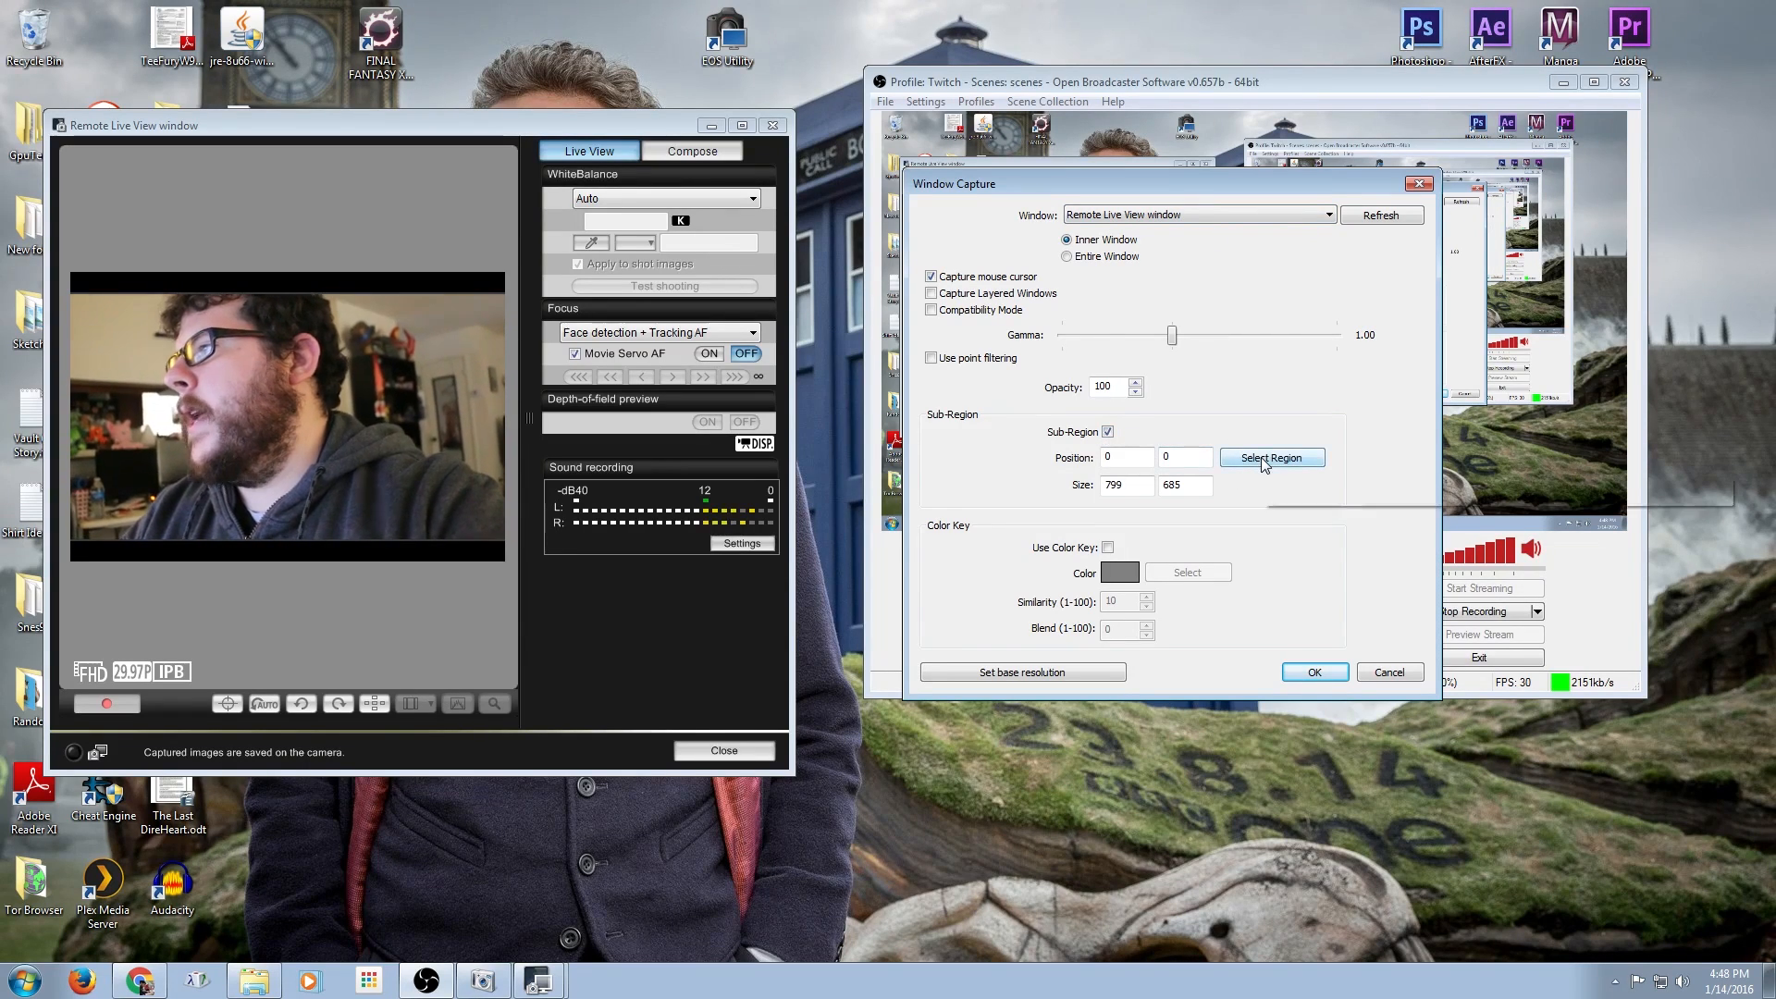
click(1270, 457)
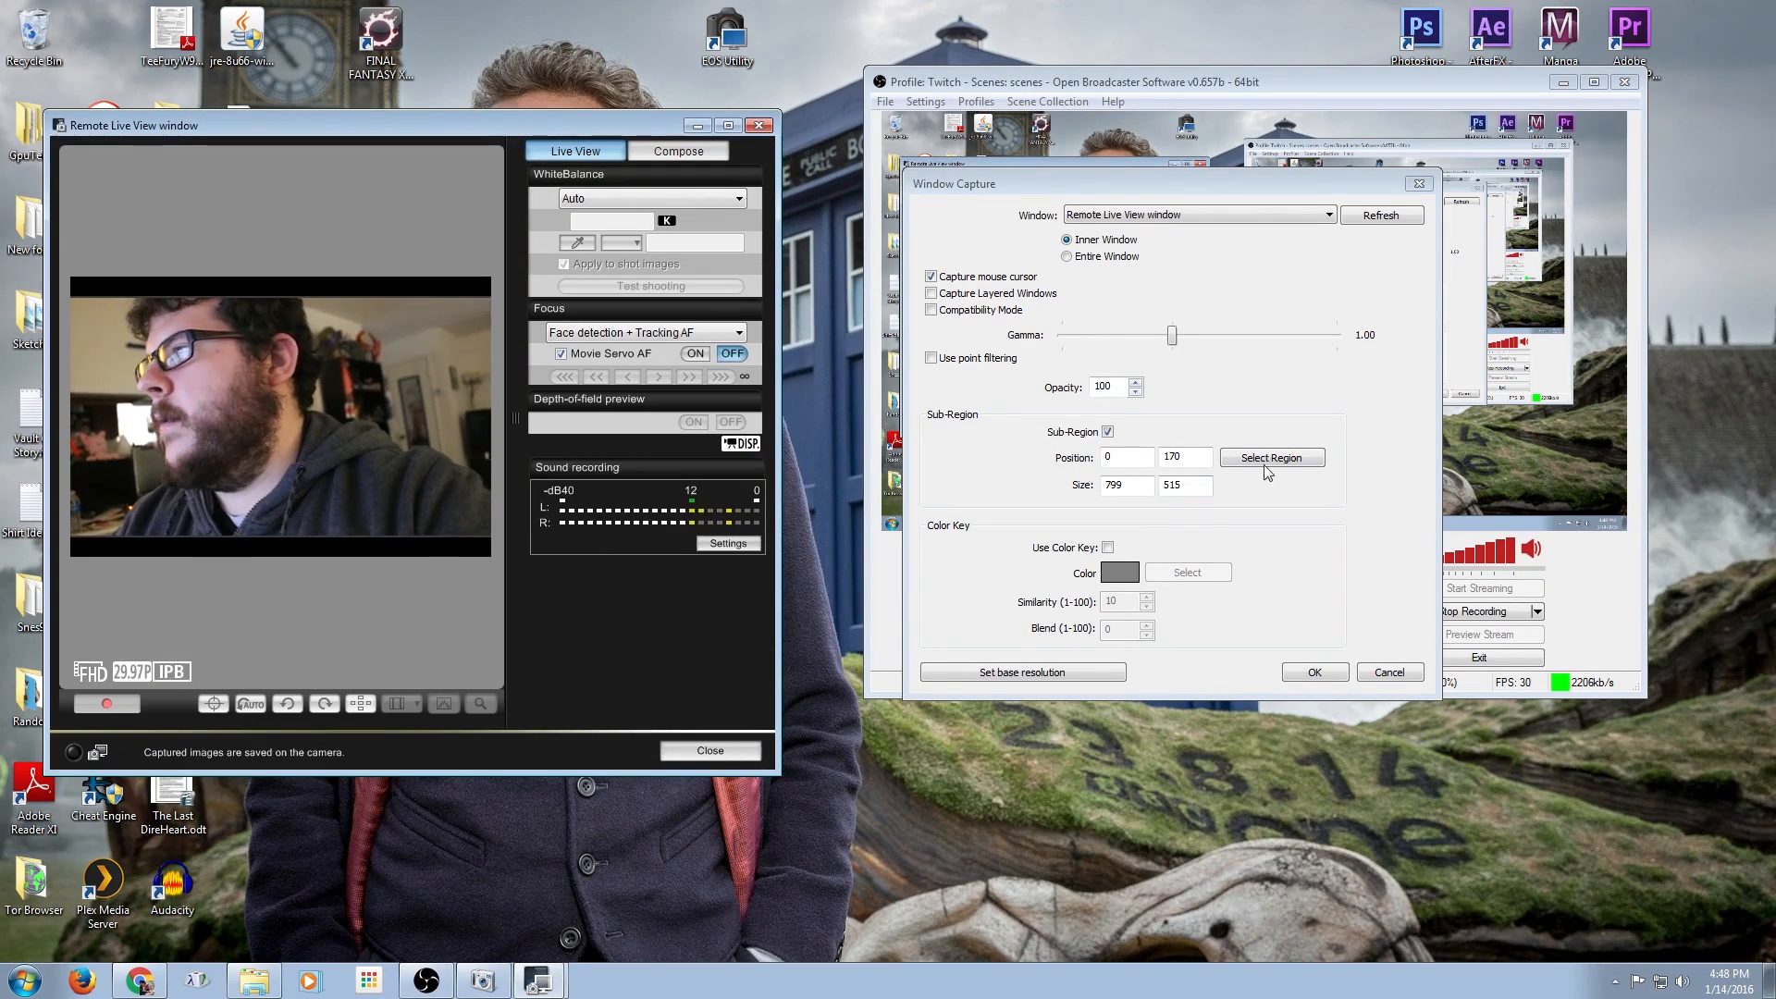
click(1271, 457)
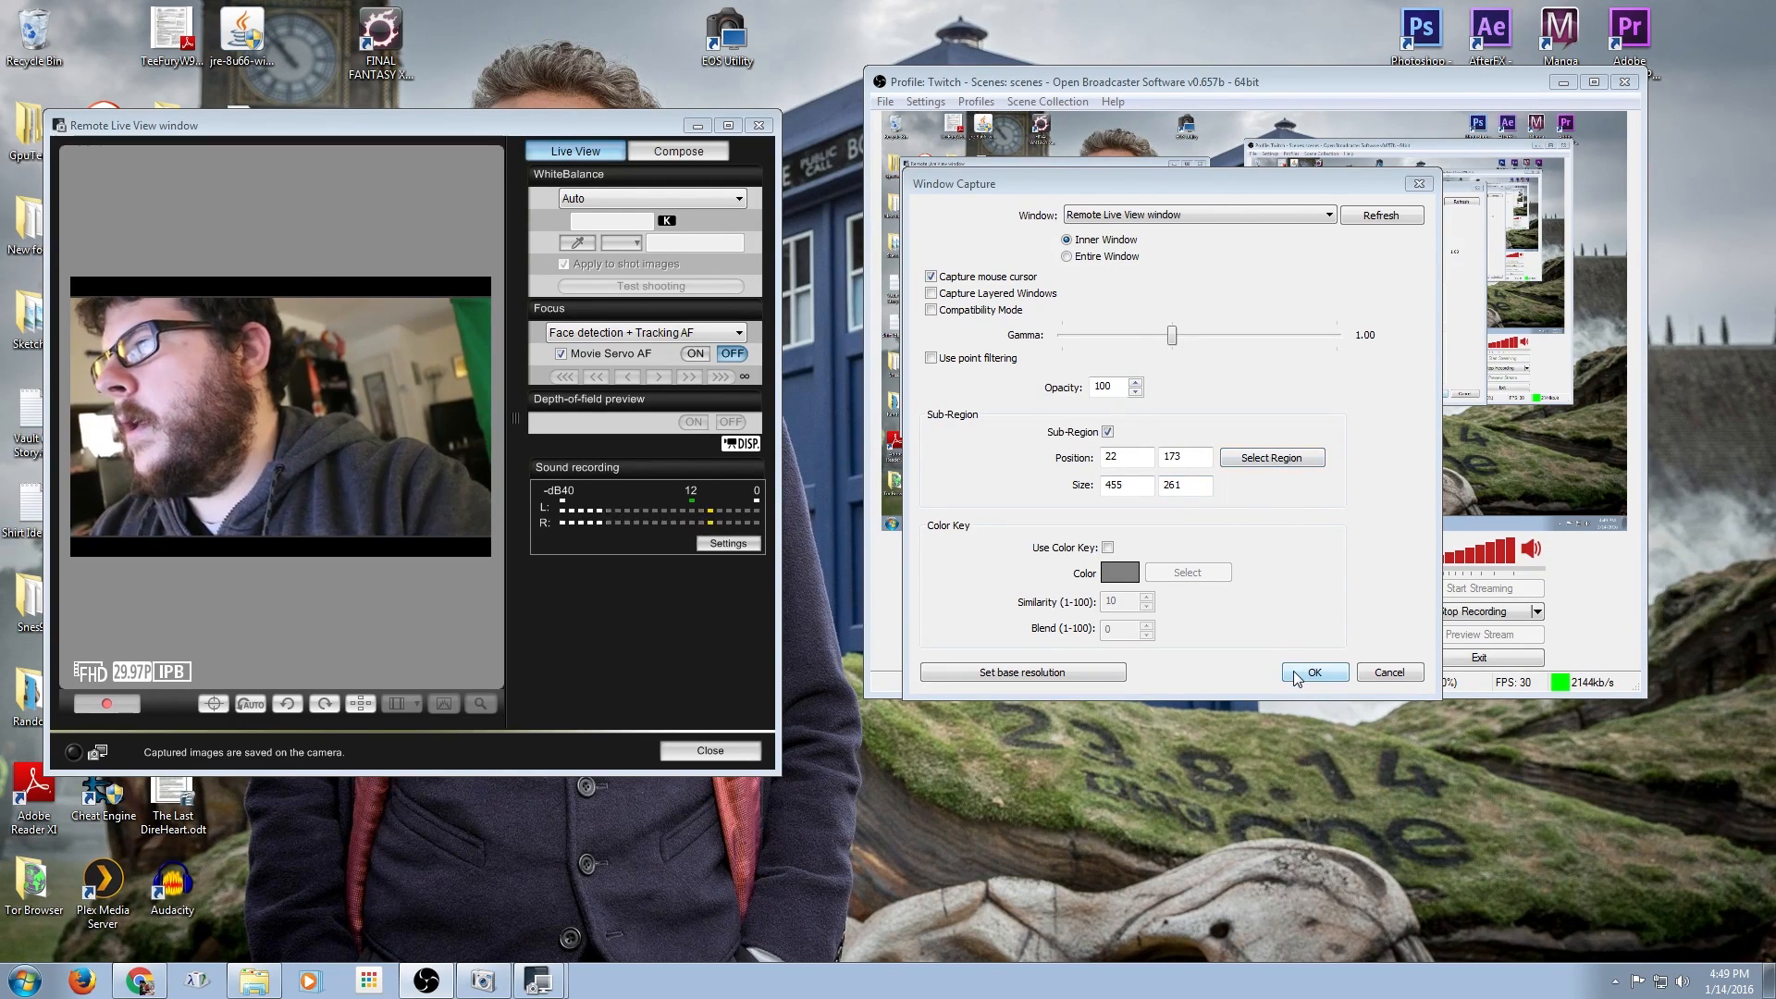
click(1313, 672)
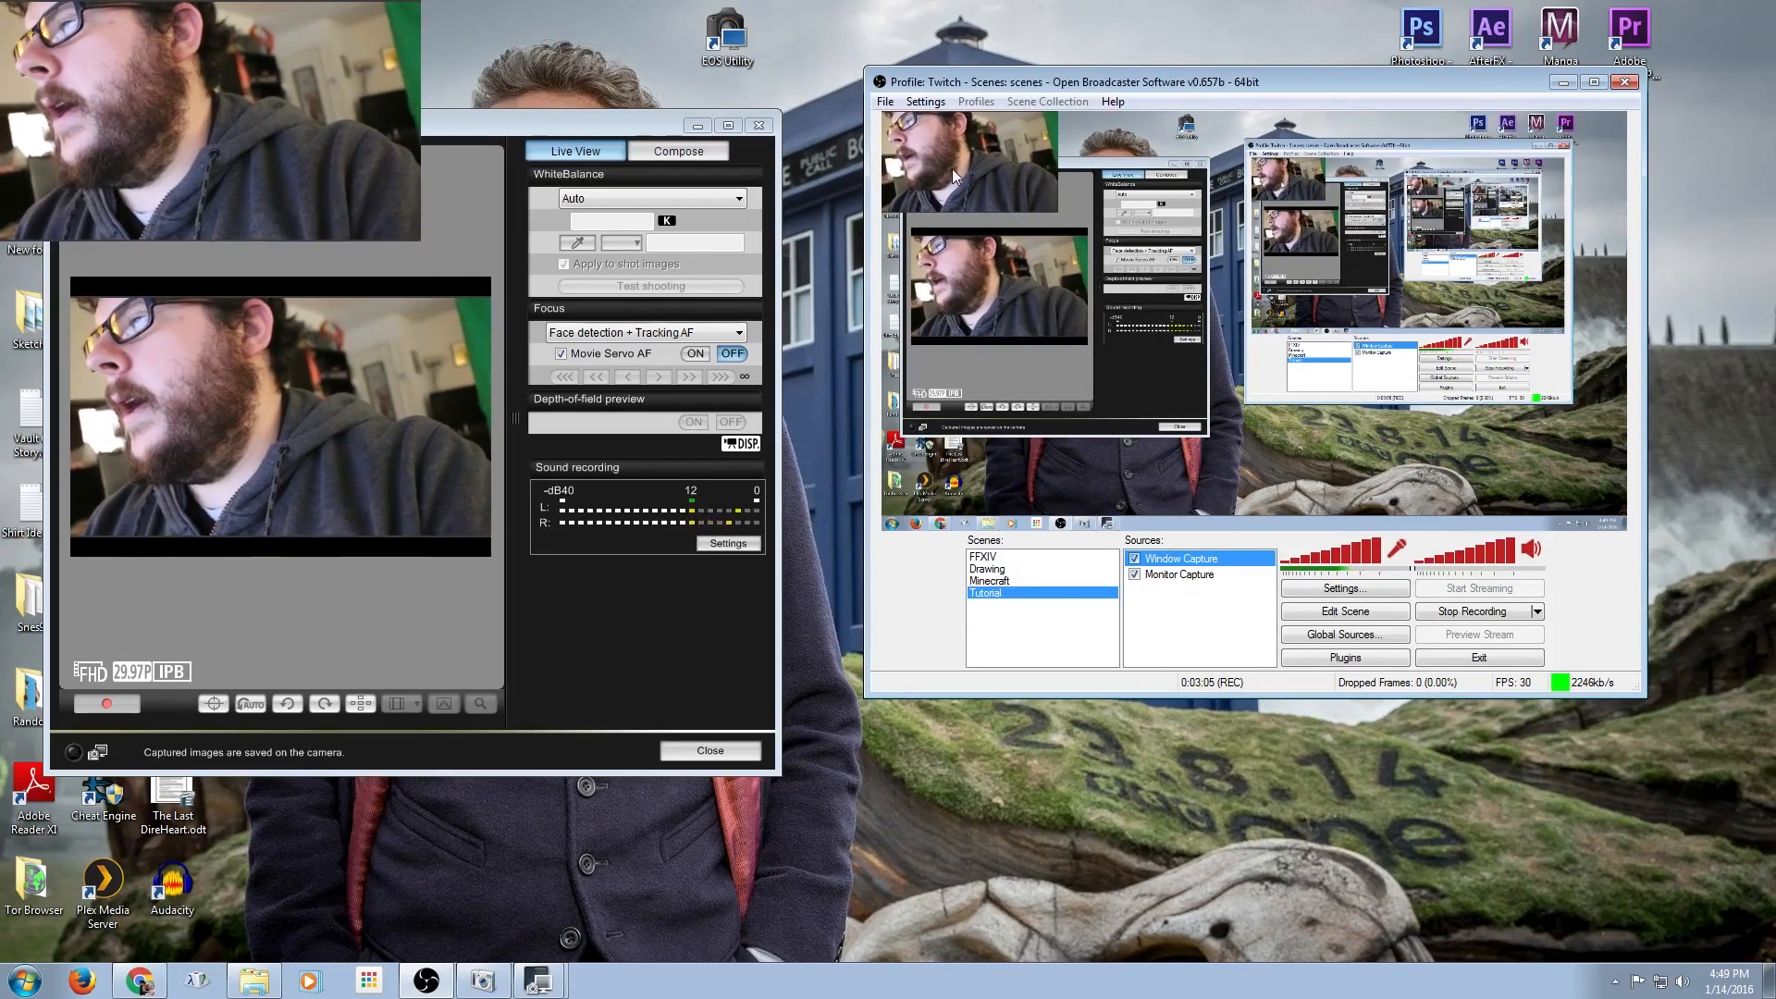